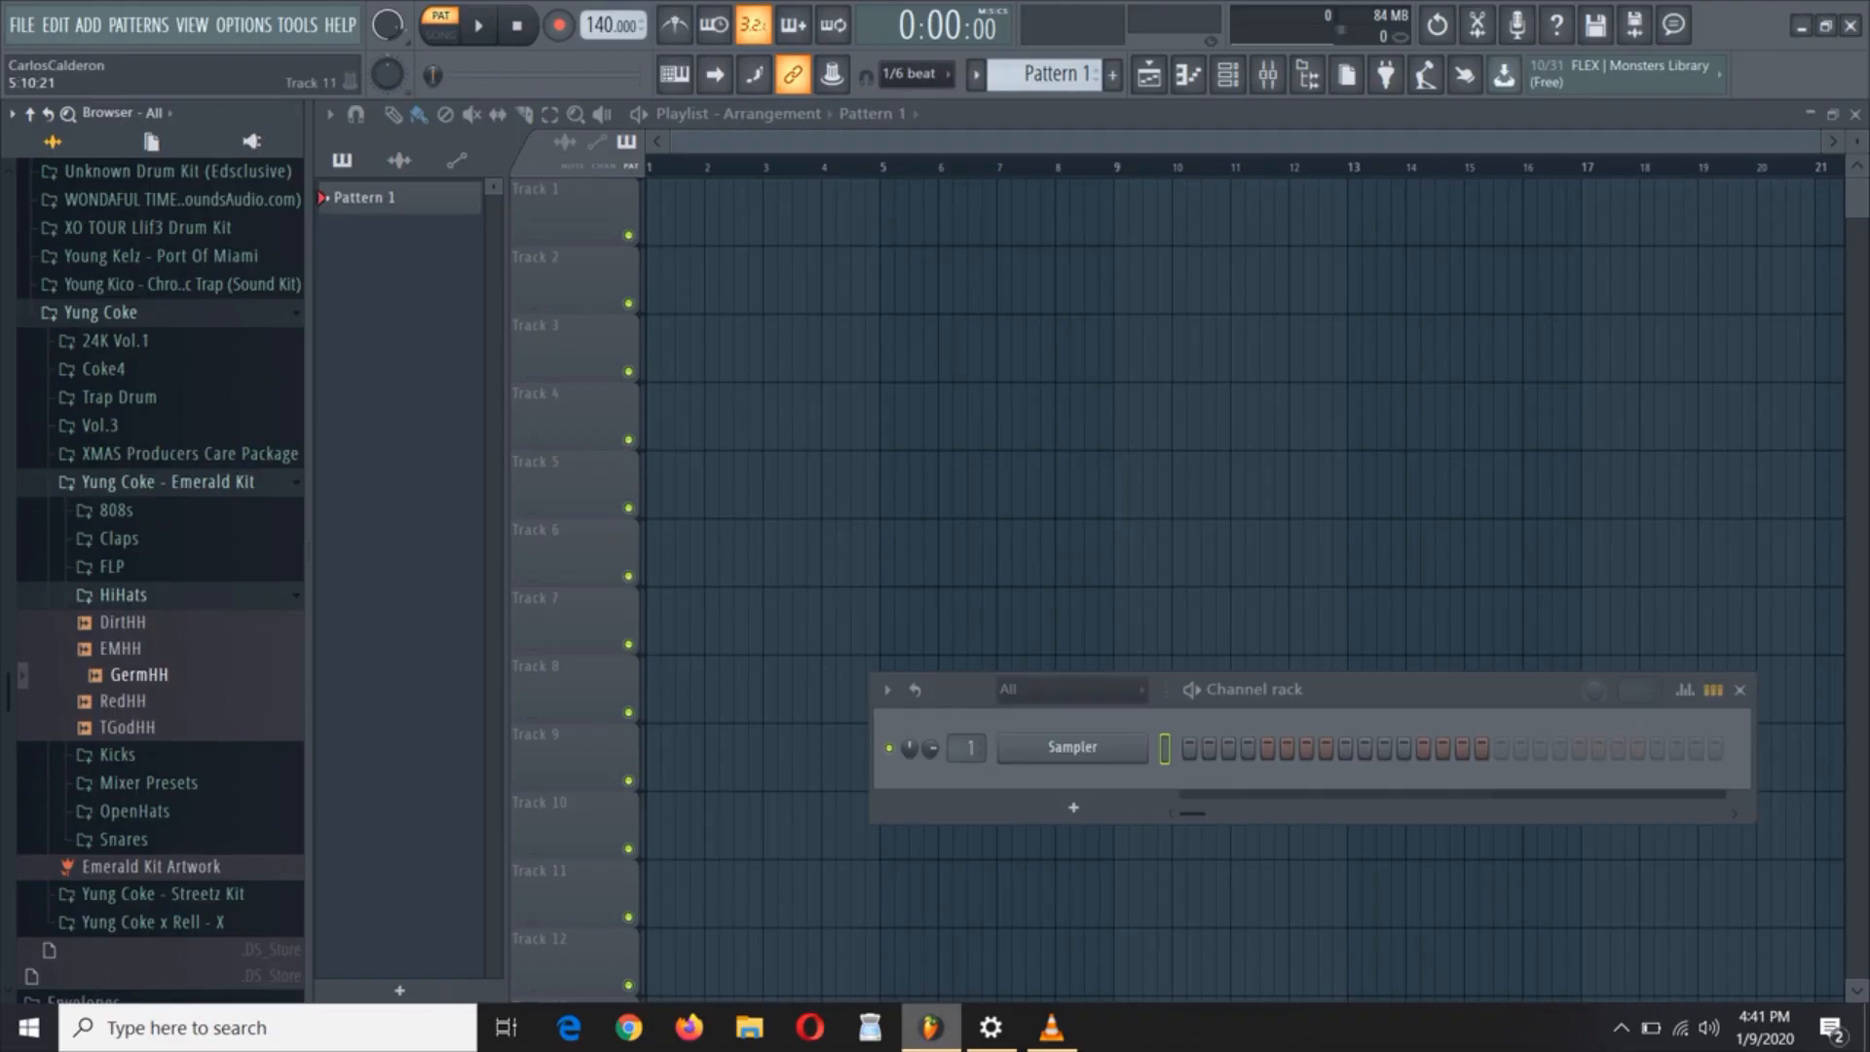
# Load Realityedit3.flp from the File menu's recent projects list
pyautogui.click(21, 25)
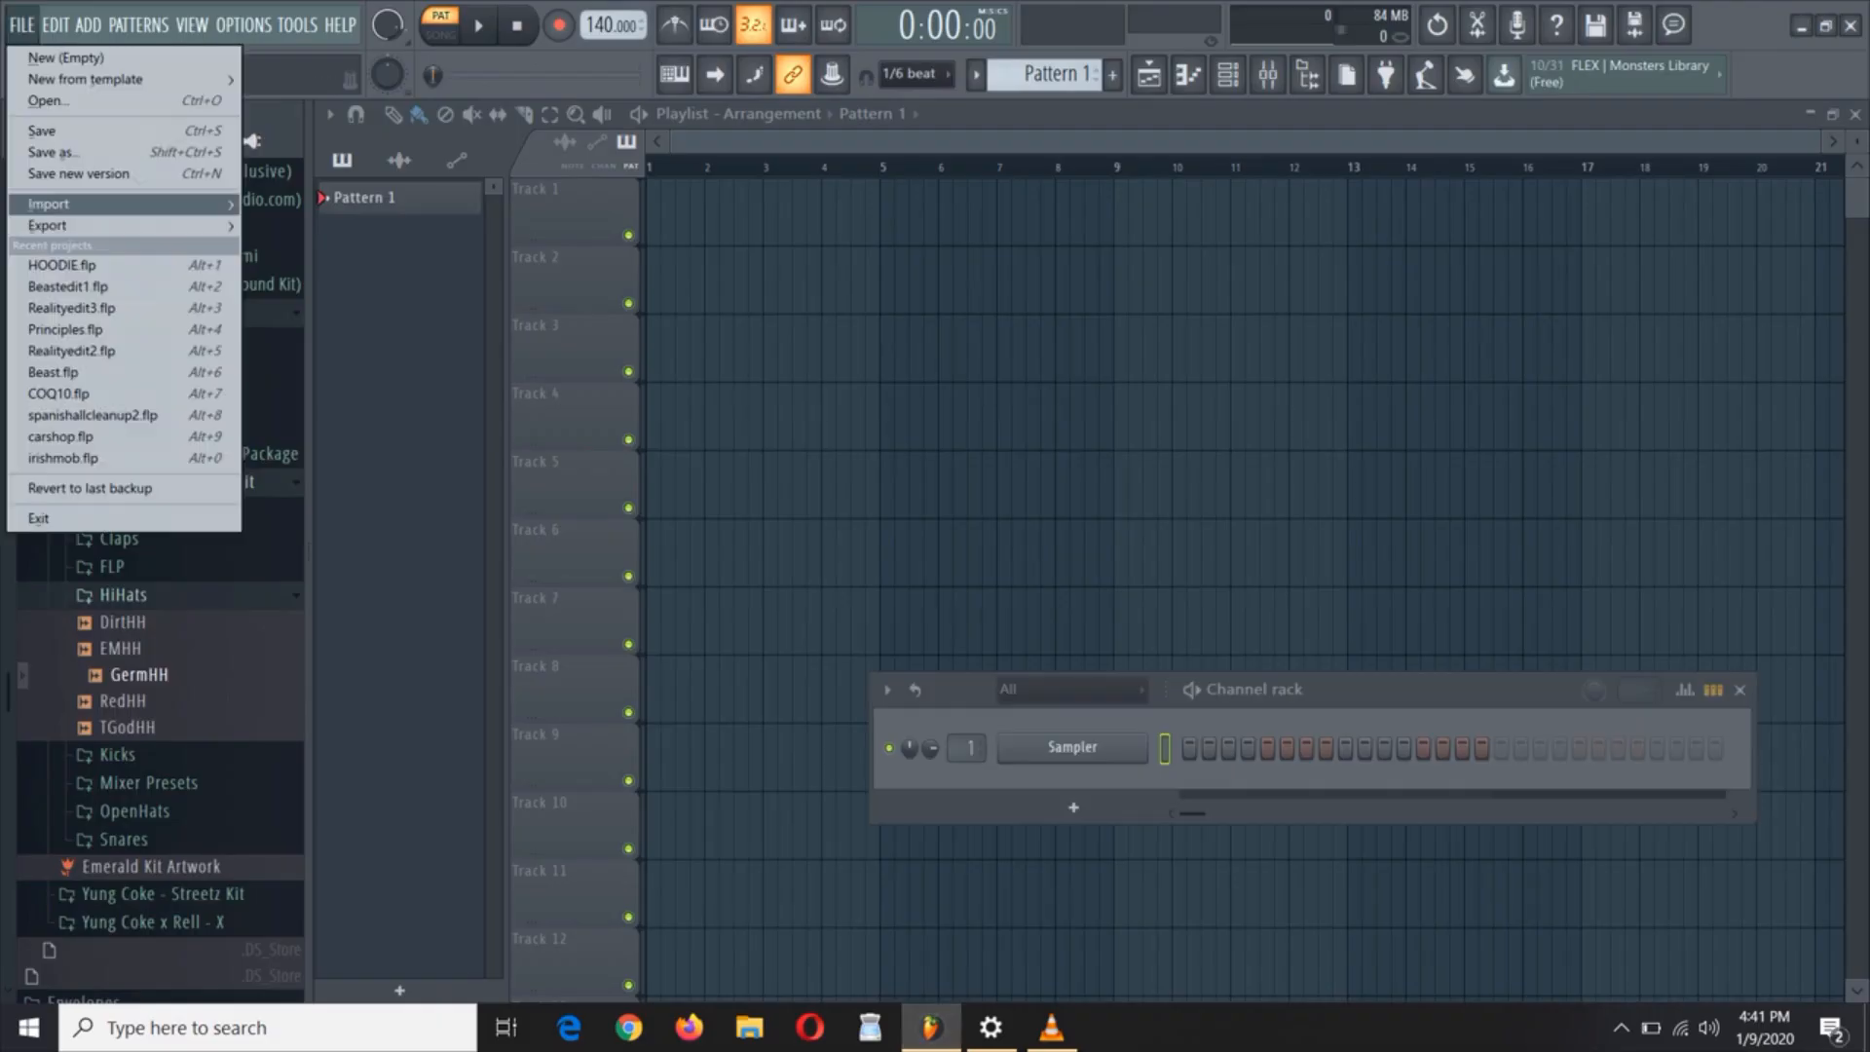
pyautogui.click(66, 311)
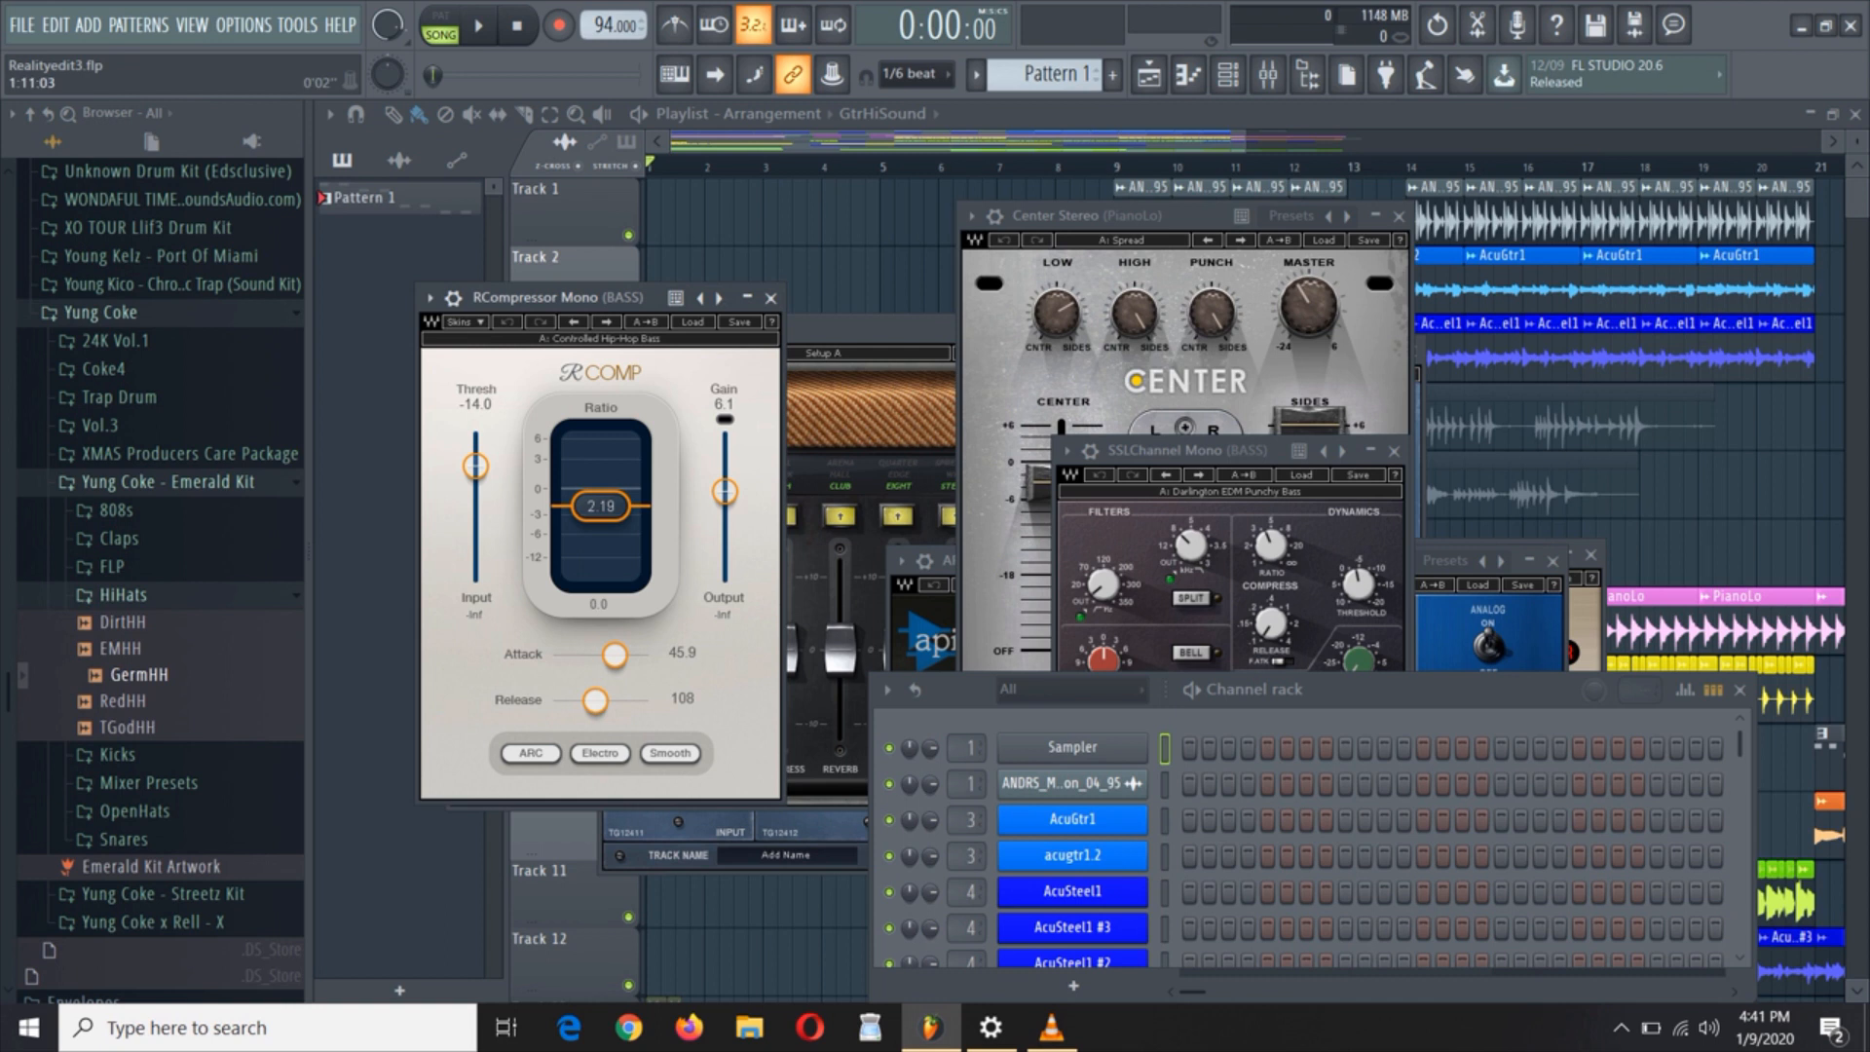
# Browse the Tools menu, then reach Diagnostics under the Help menu
pyautogui.click(296, 25)
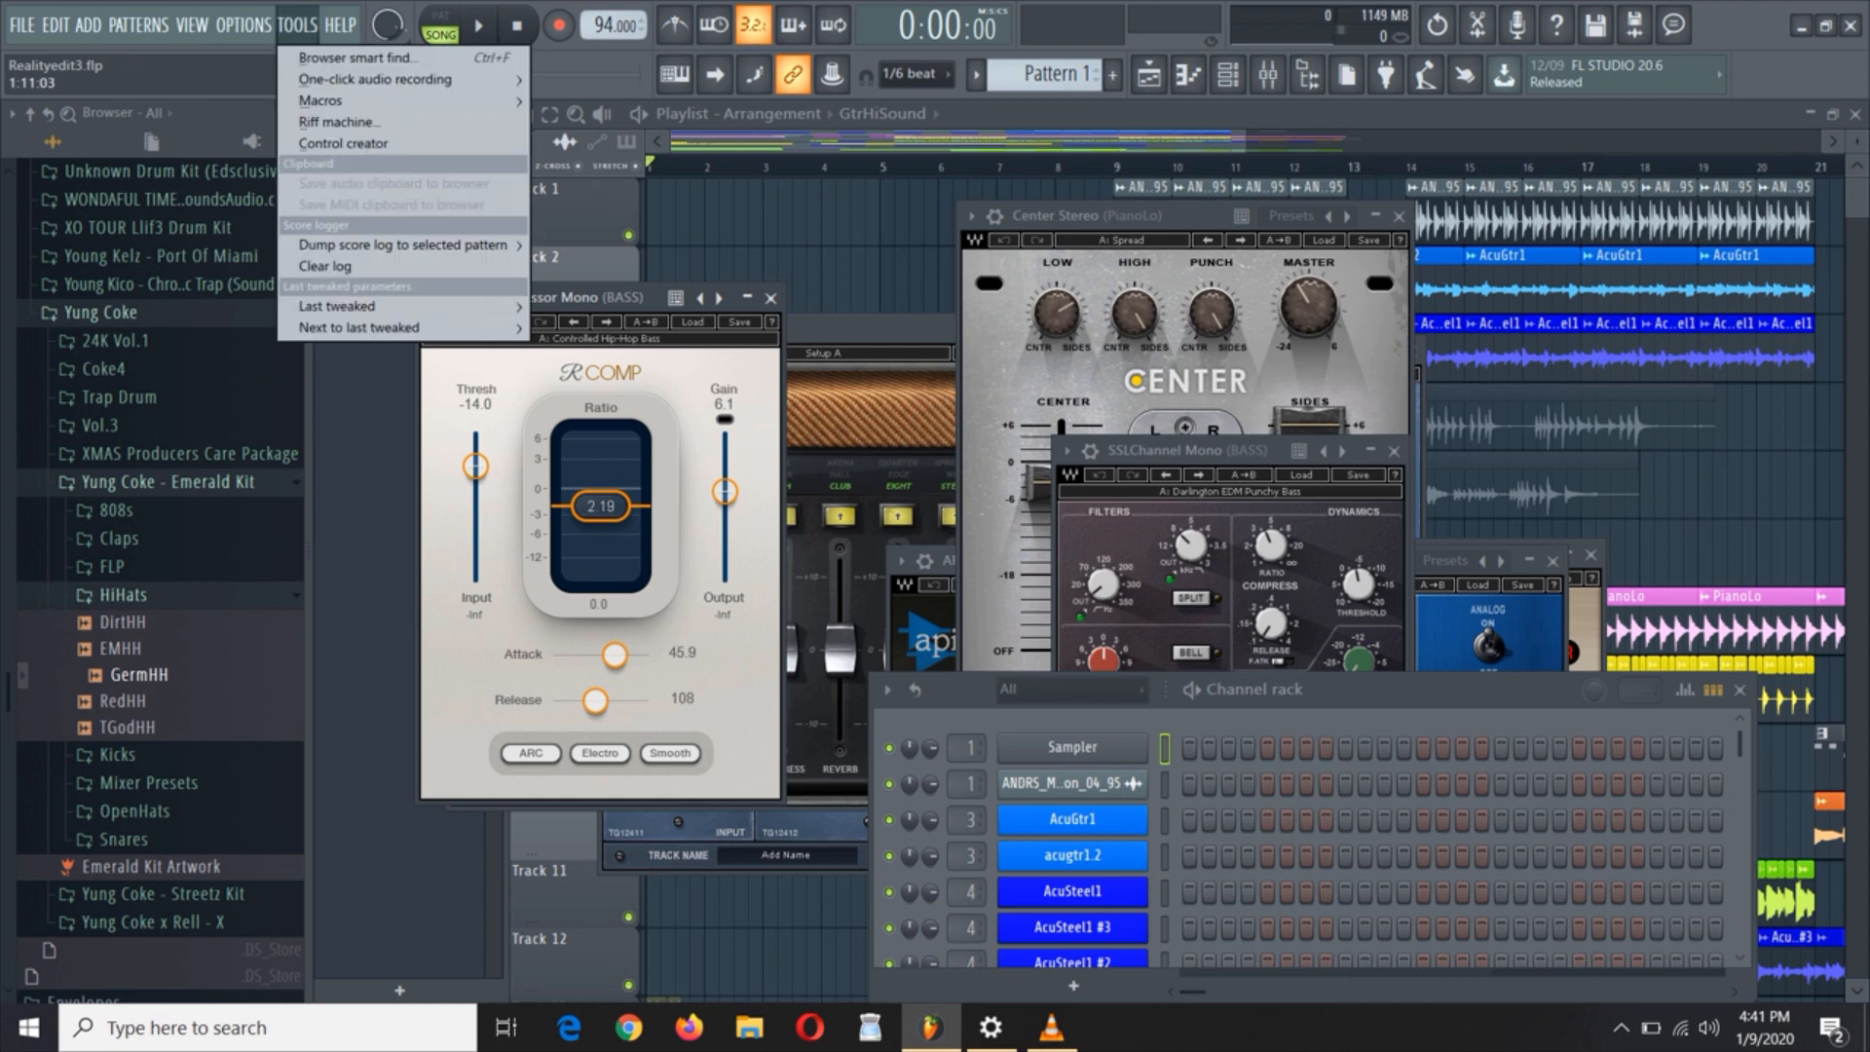
pyautogui.click(340, 23)
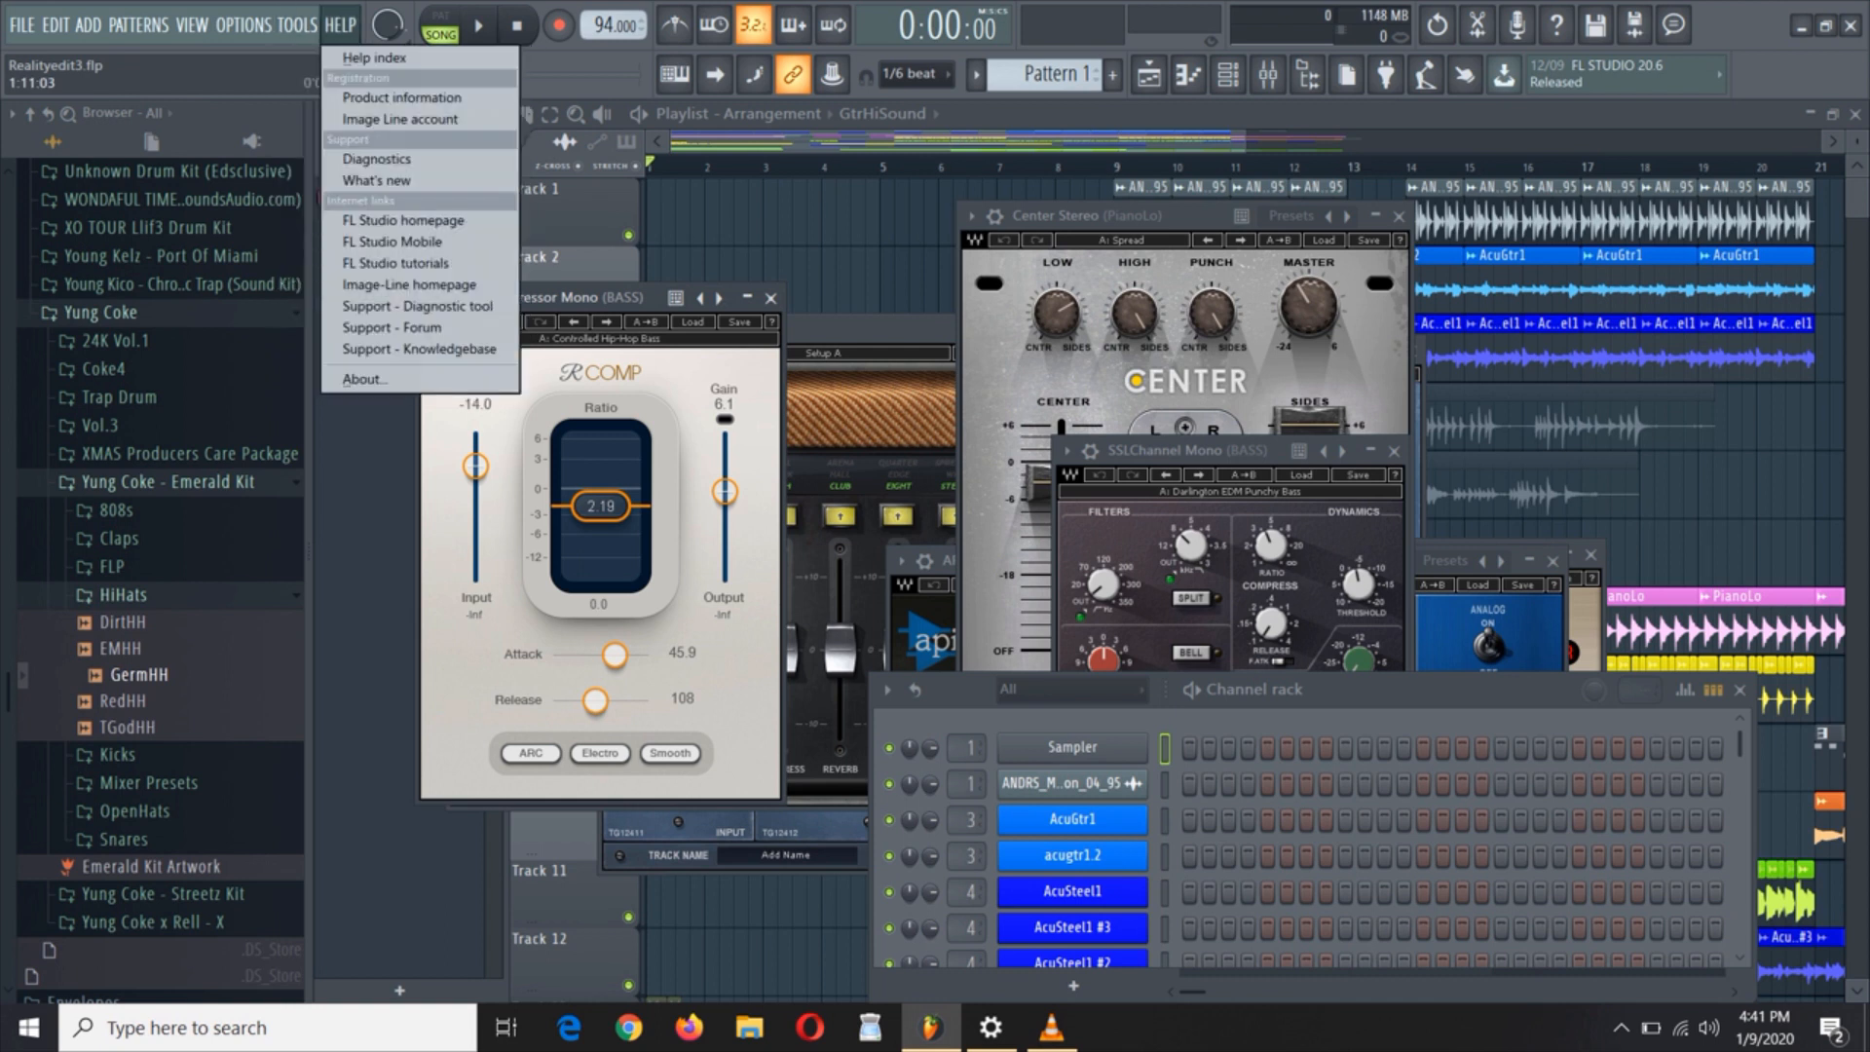
pyautogui.moveTo(377, 159)
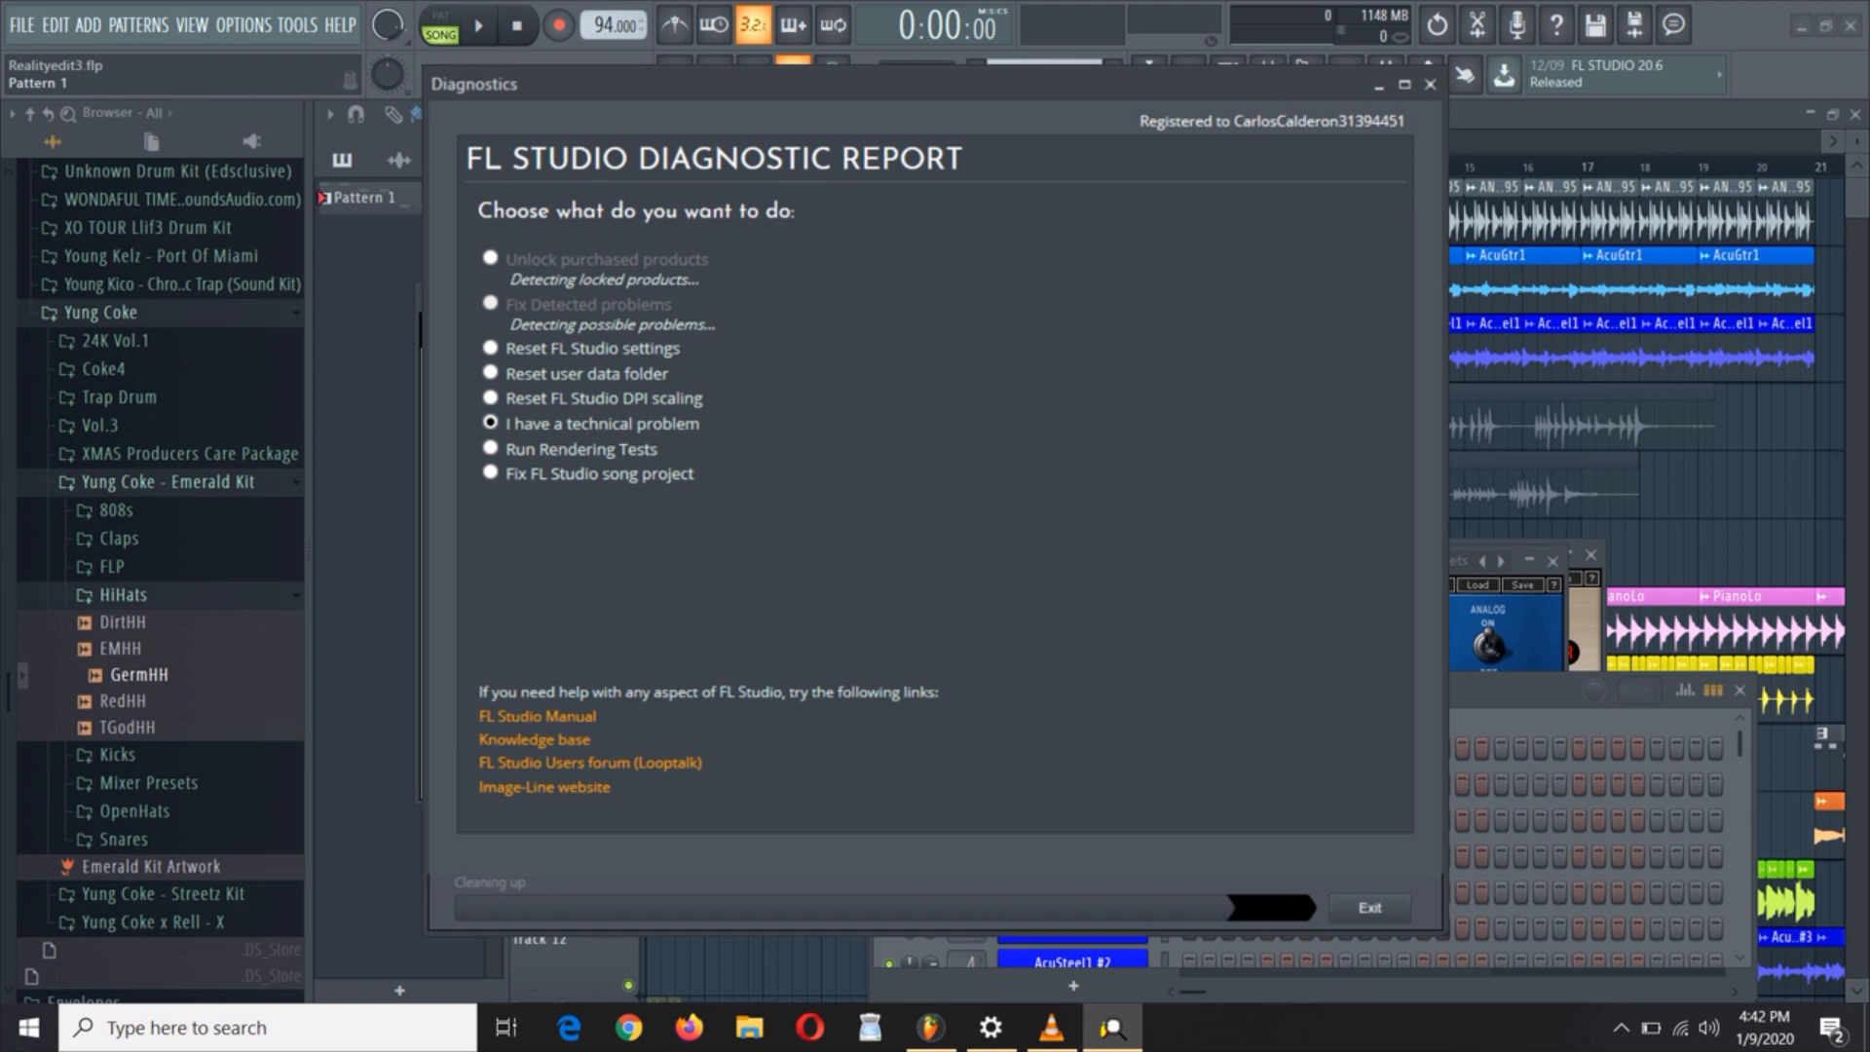
# Choose 'Fix FL Studio song project' and load Realityedit3.flp from FLSTUDIOPROJECTS as the file to repair
pyautogui.click(489, 472)
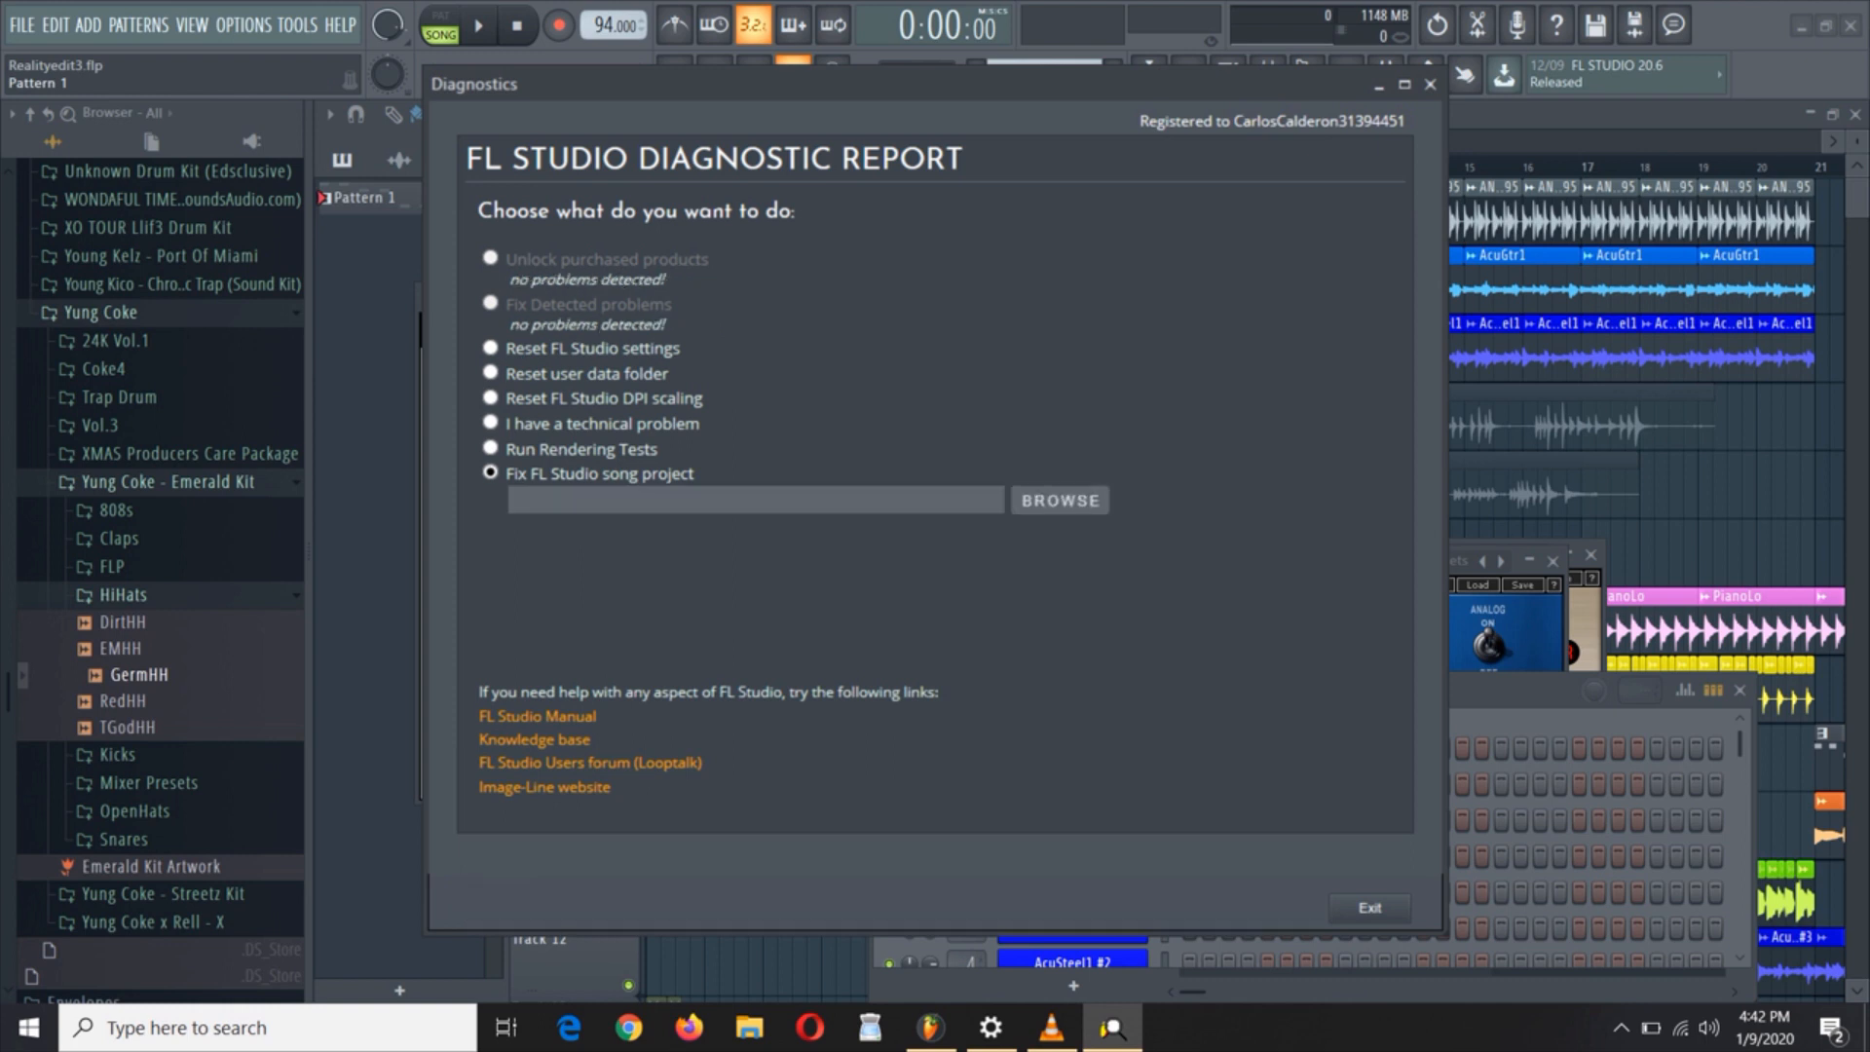
pyautogui.click(1057, 500)
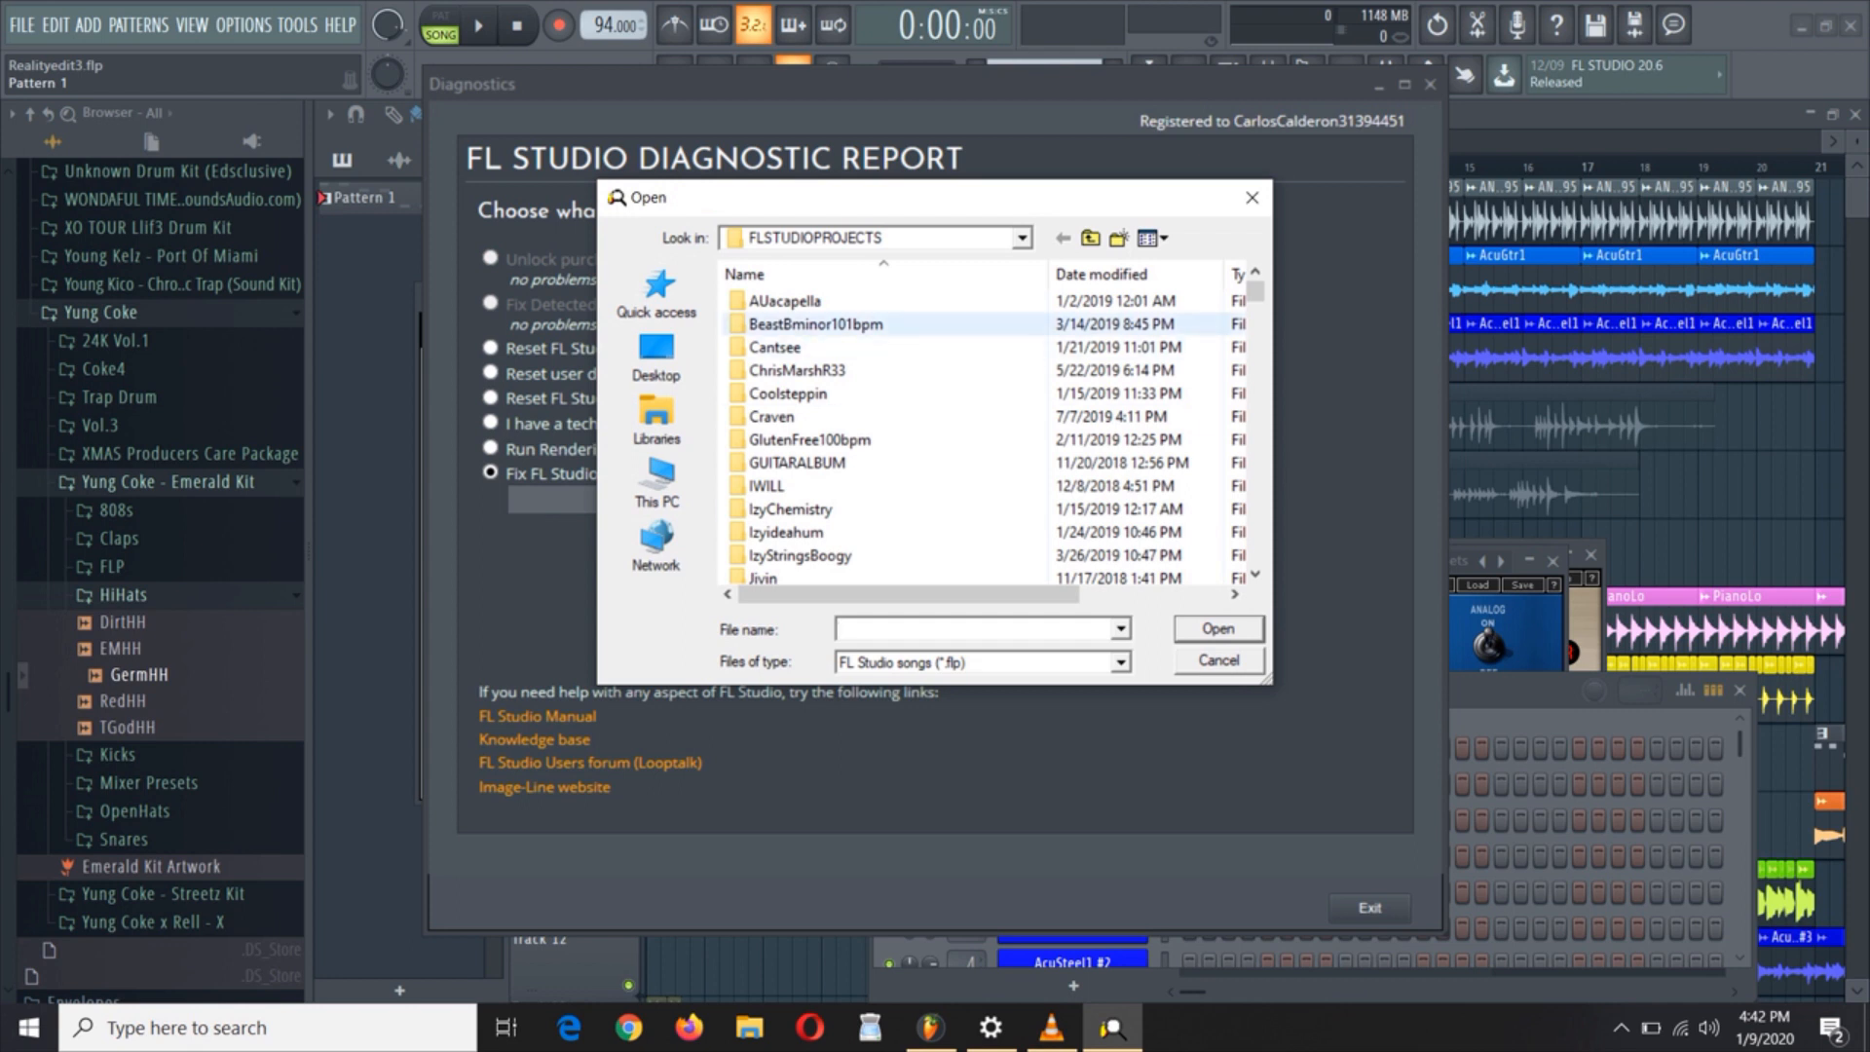
pyautogui.scroll(-3)
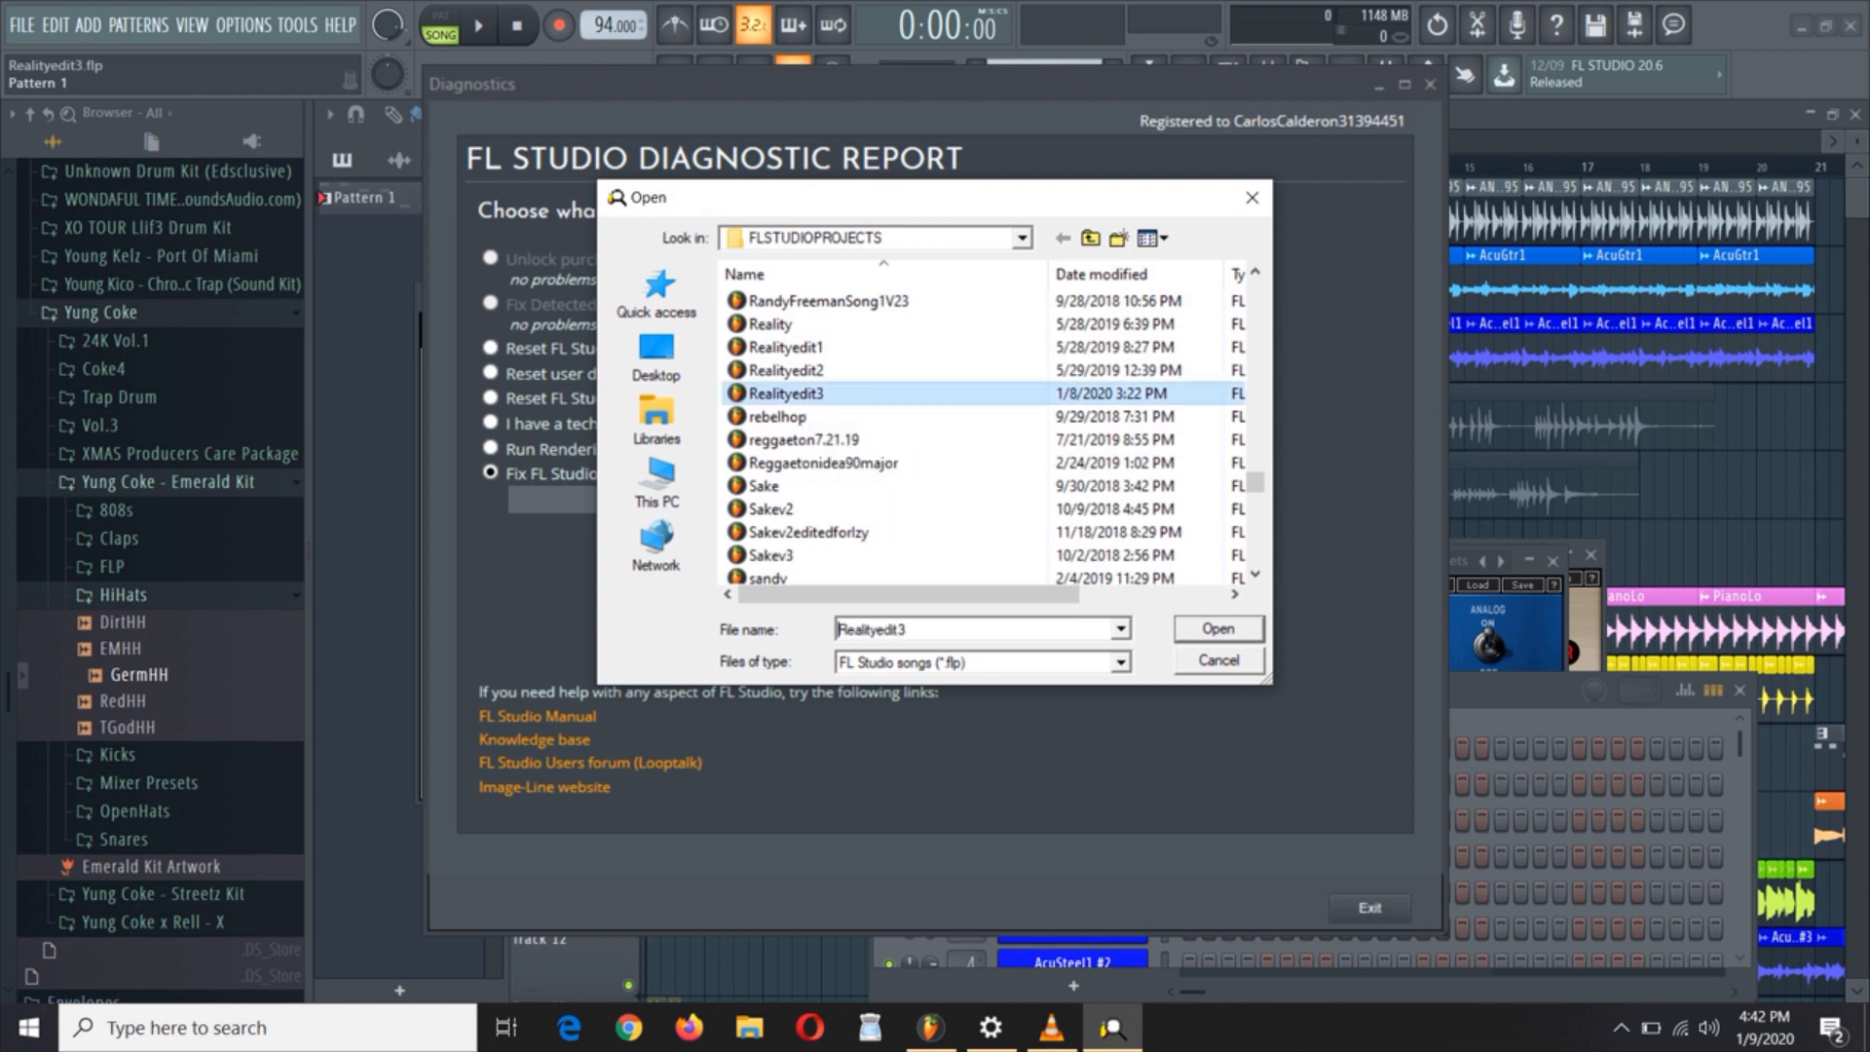
pyautogui.click(1215, 629)
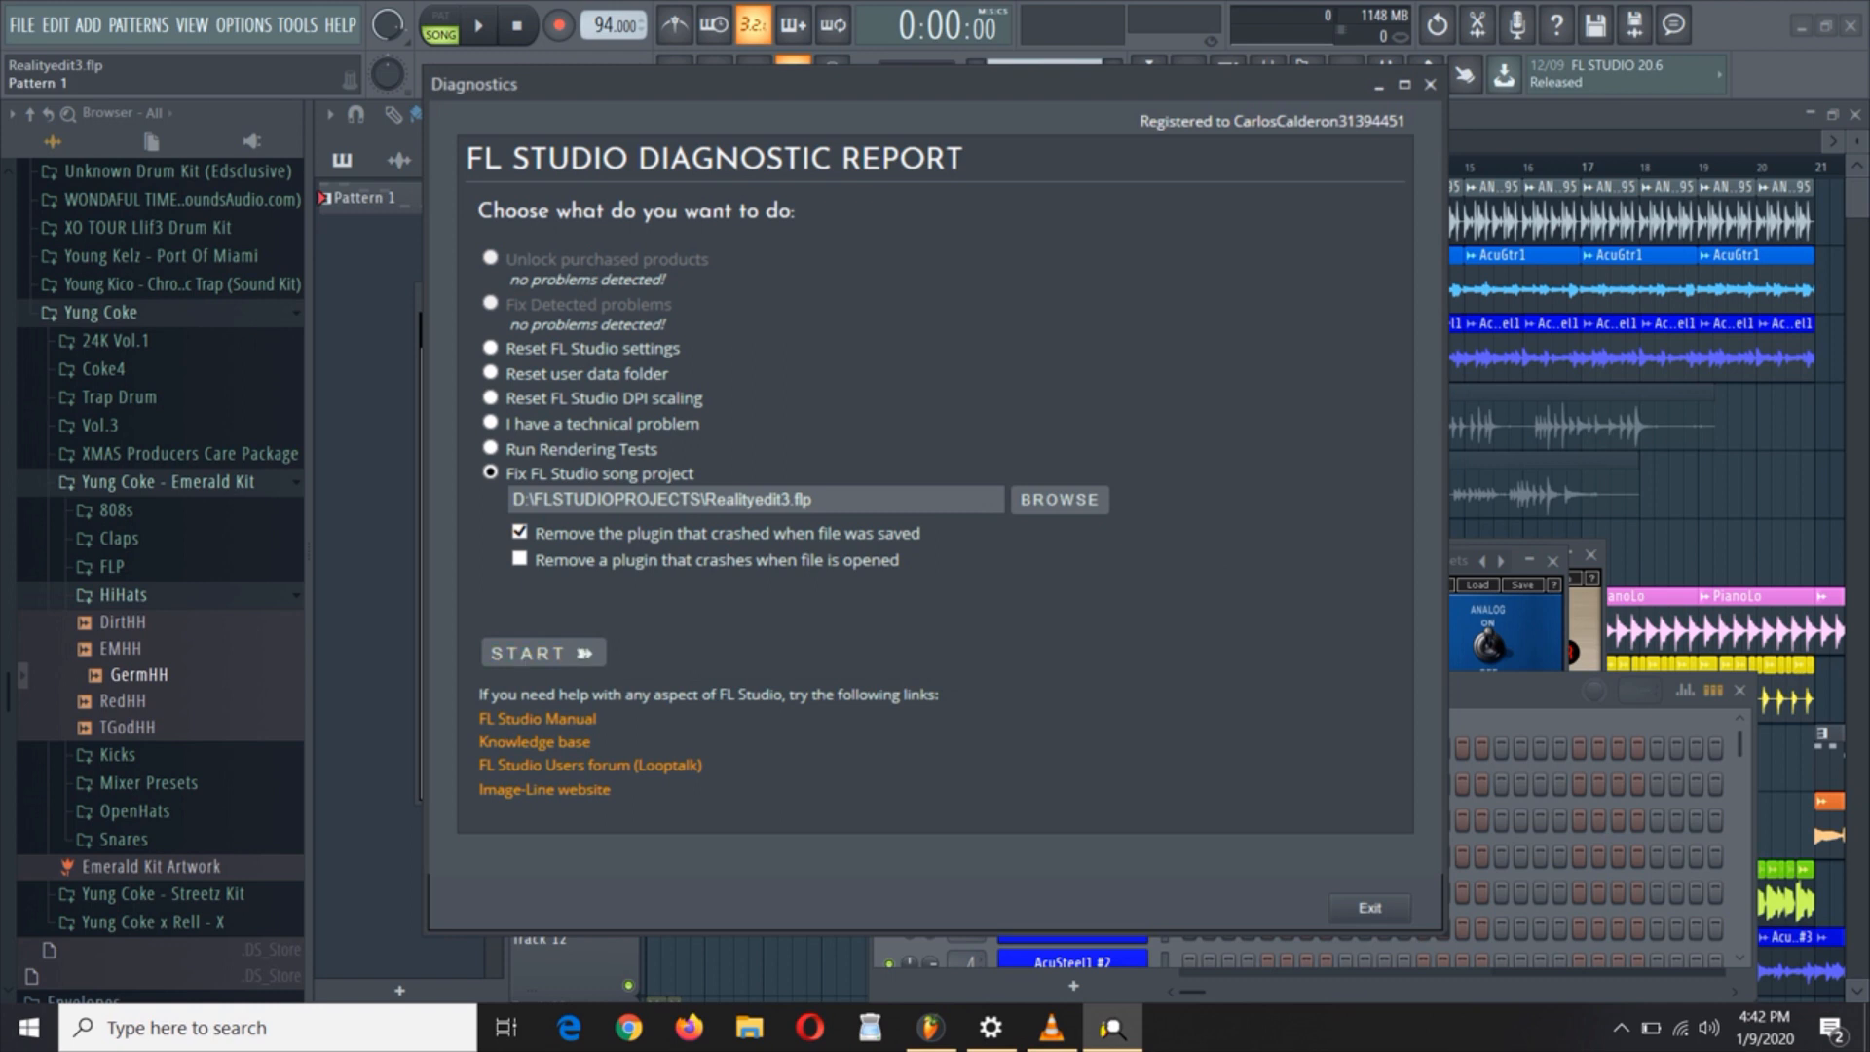
# Swap the repair from 'crashed when saved' to 'crashes when opened', review the options, and dismiss the report
pyautogui.click(518, 533)
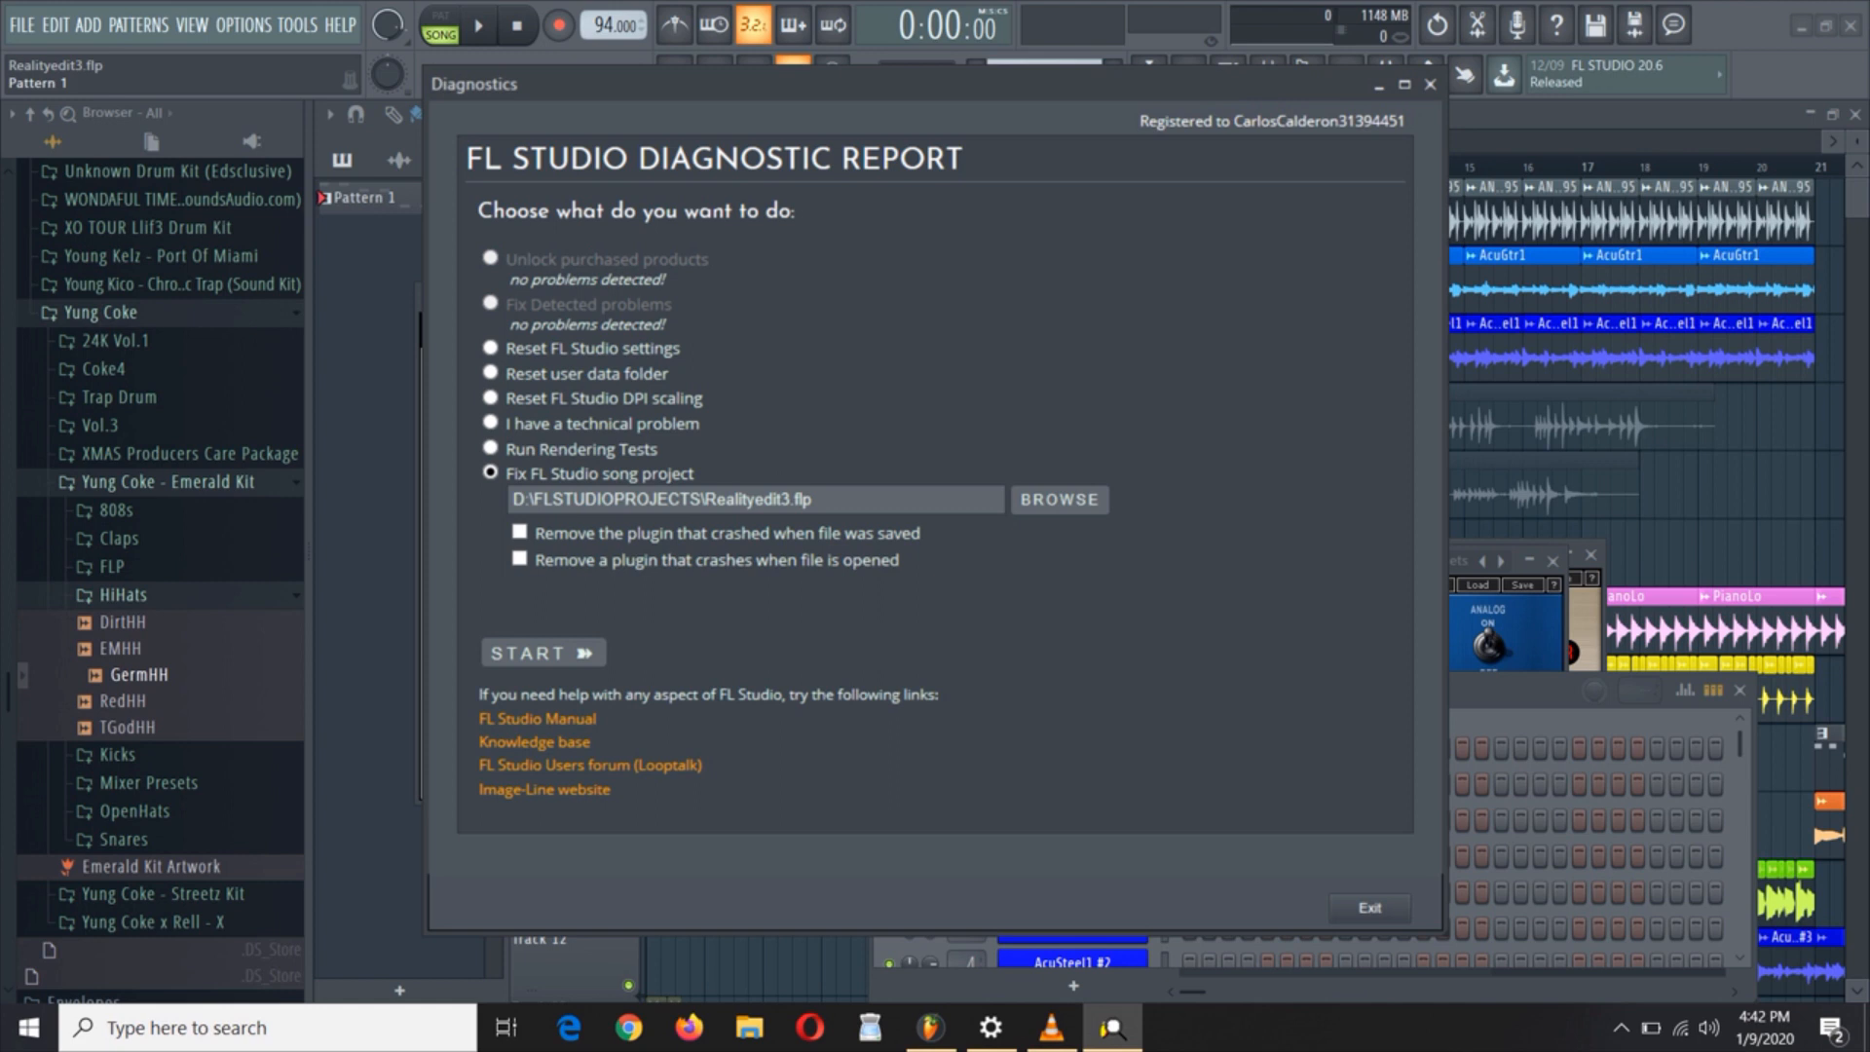
pyautogui.click(520, 568)
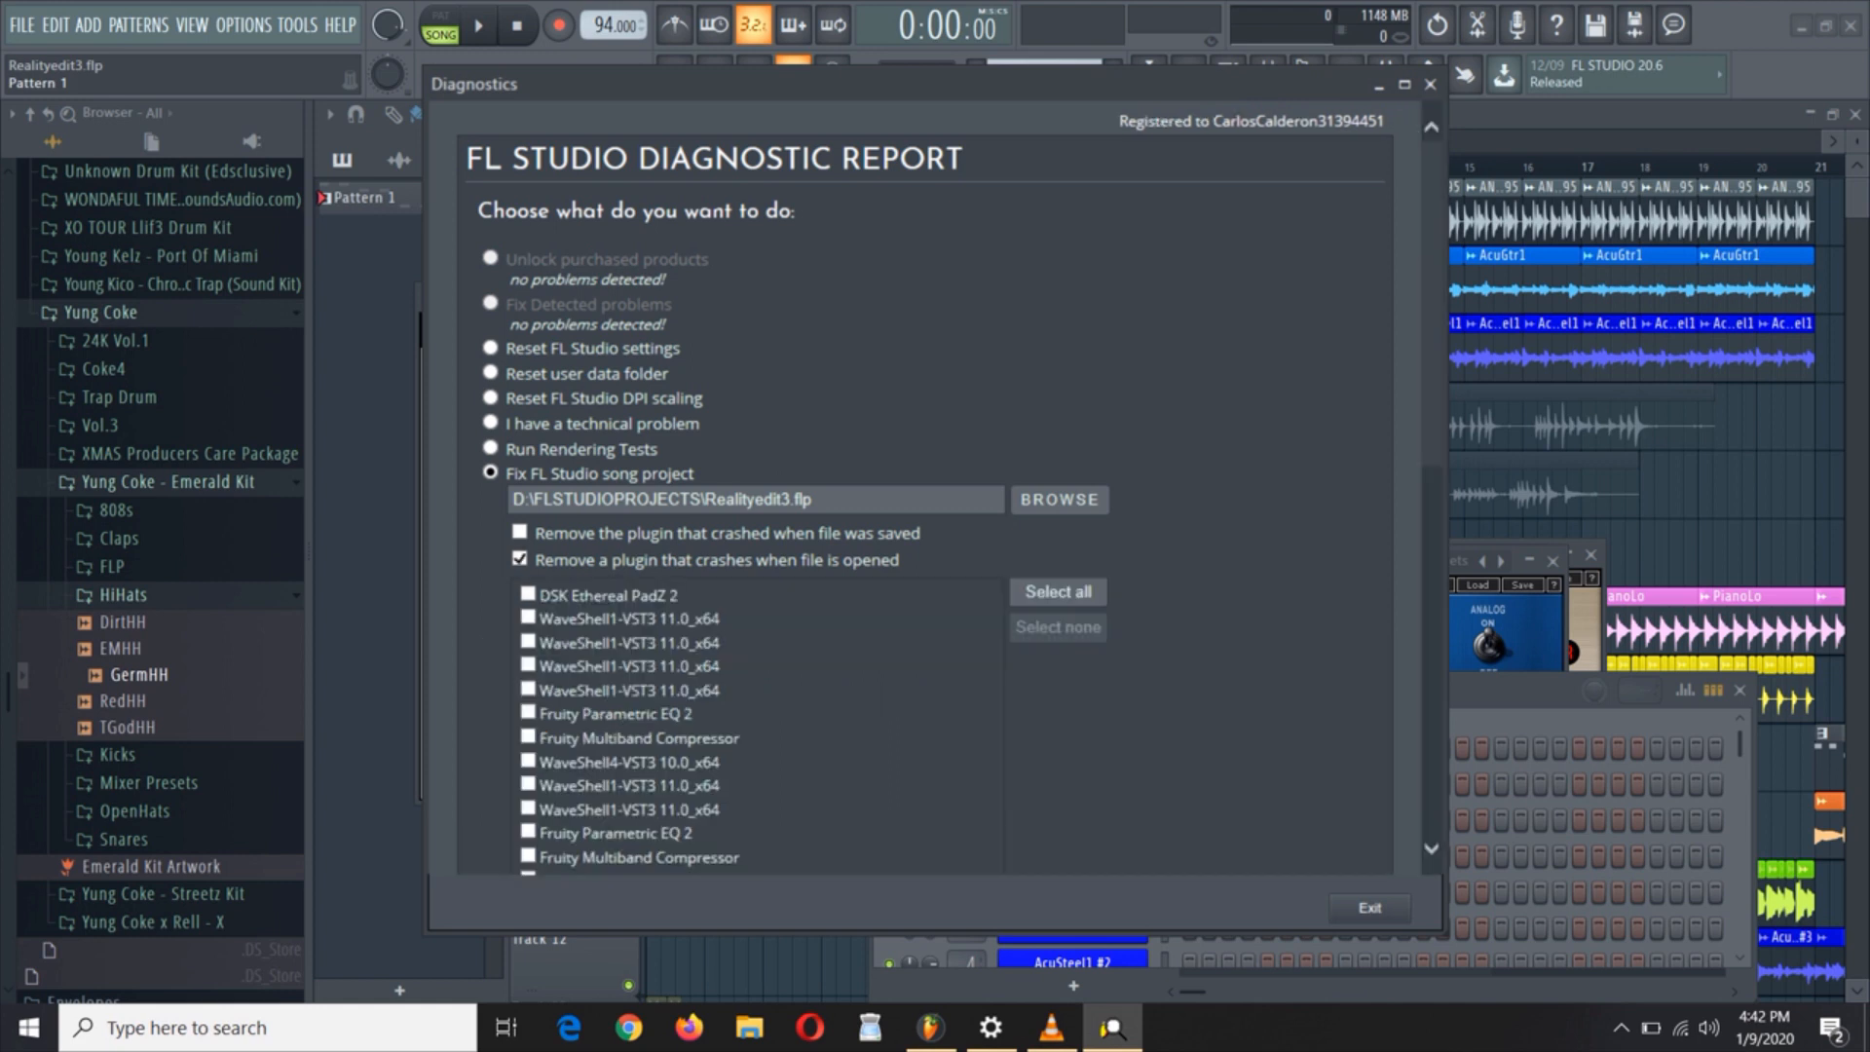
pyautogui.scroll(-3)
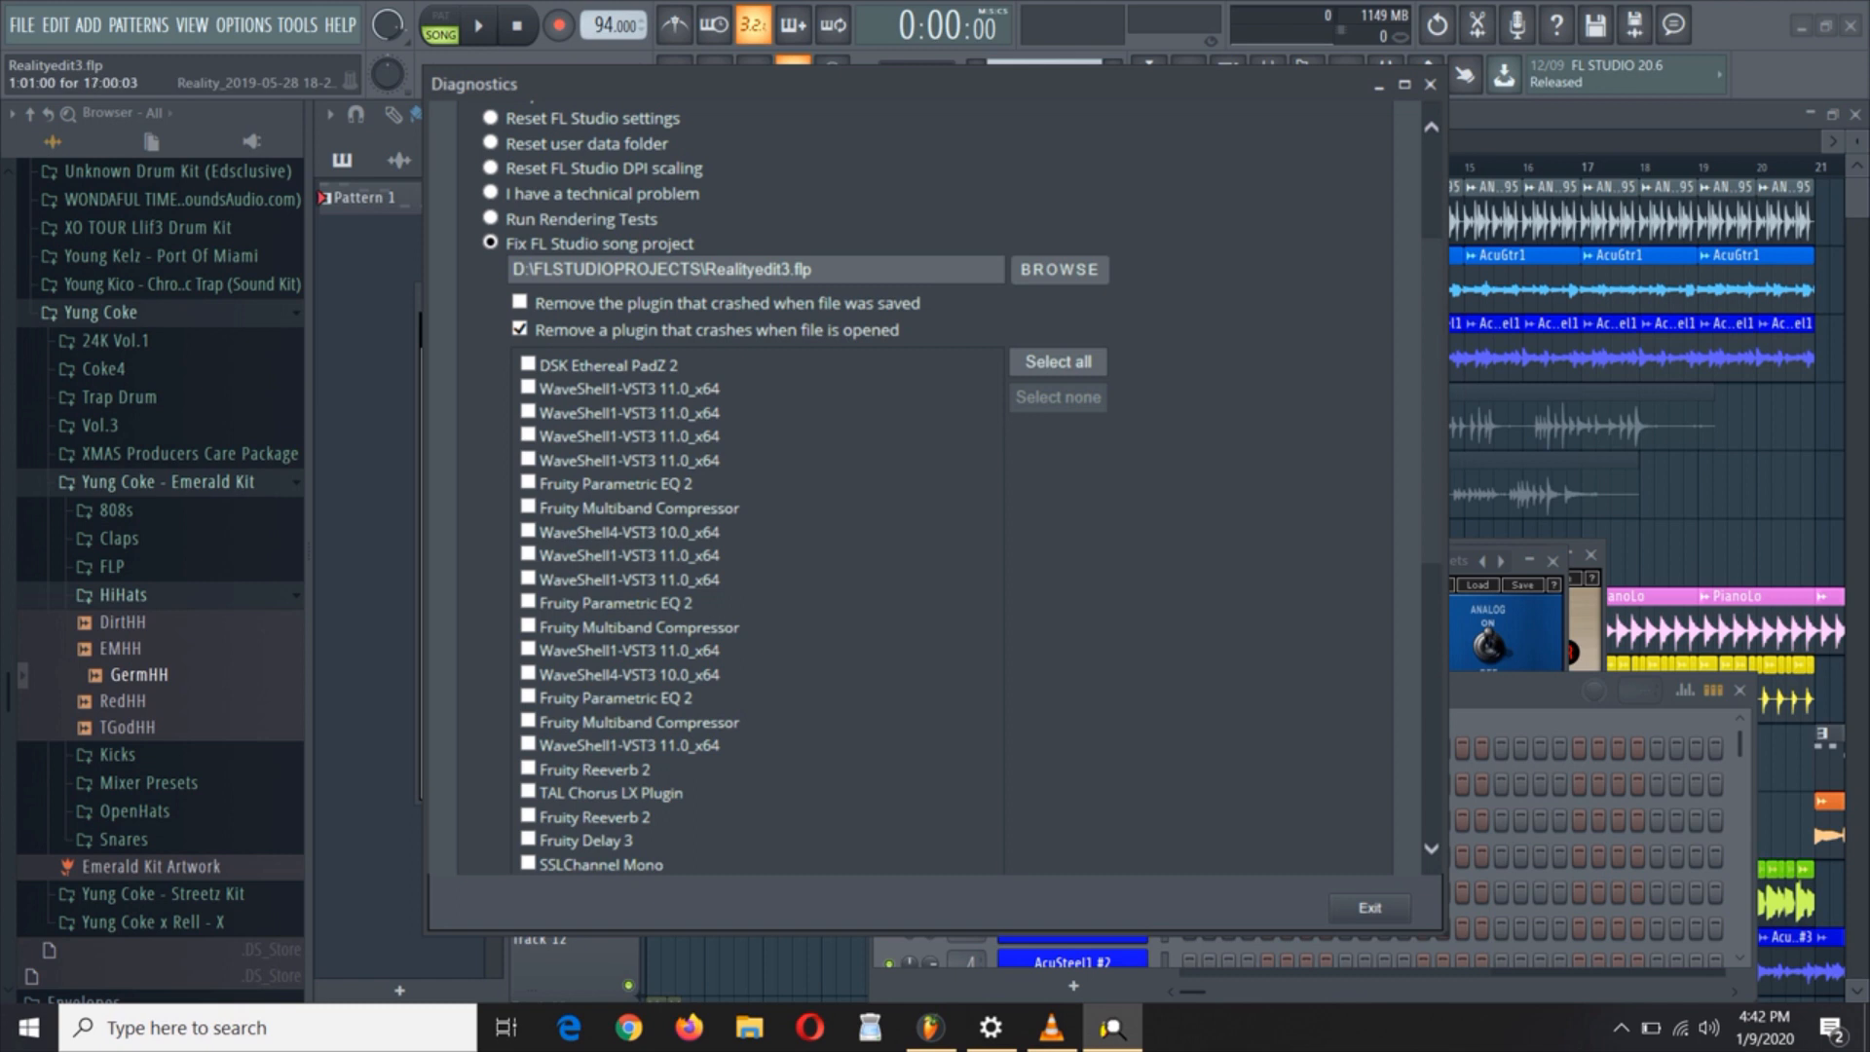
pyautogui.click(1368, 907)
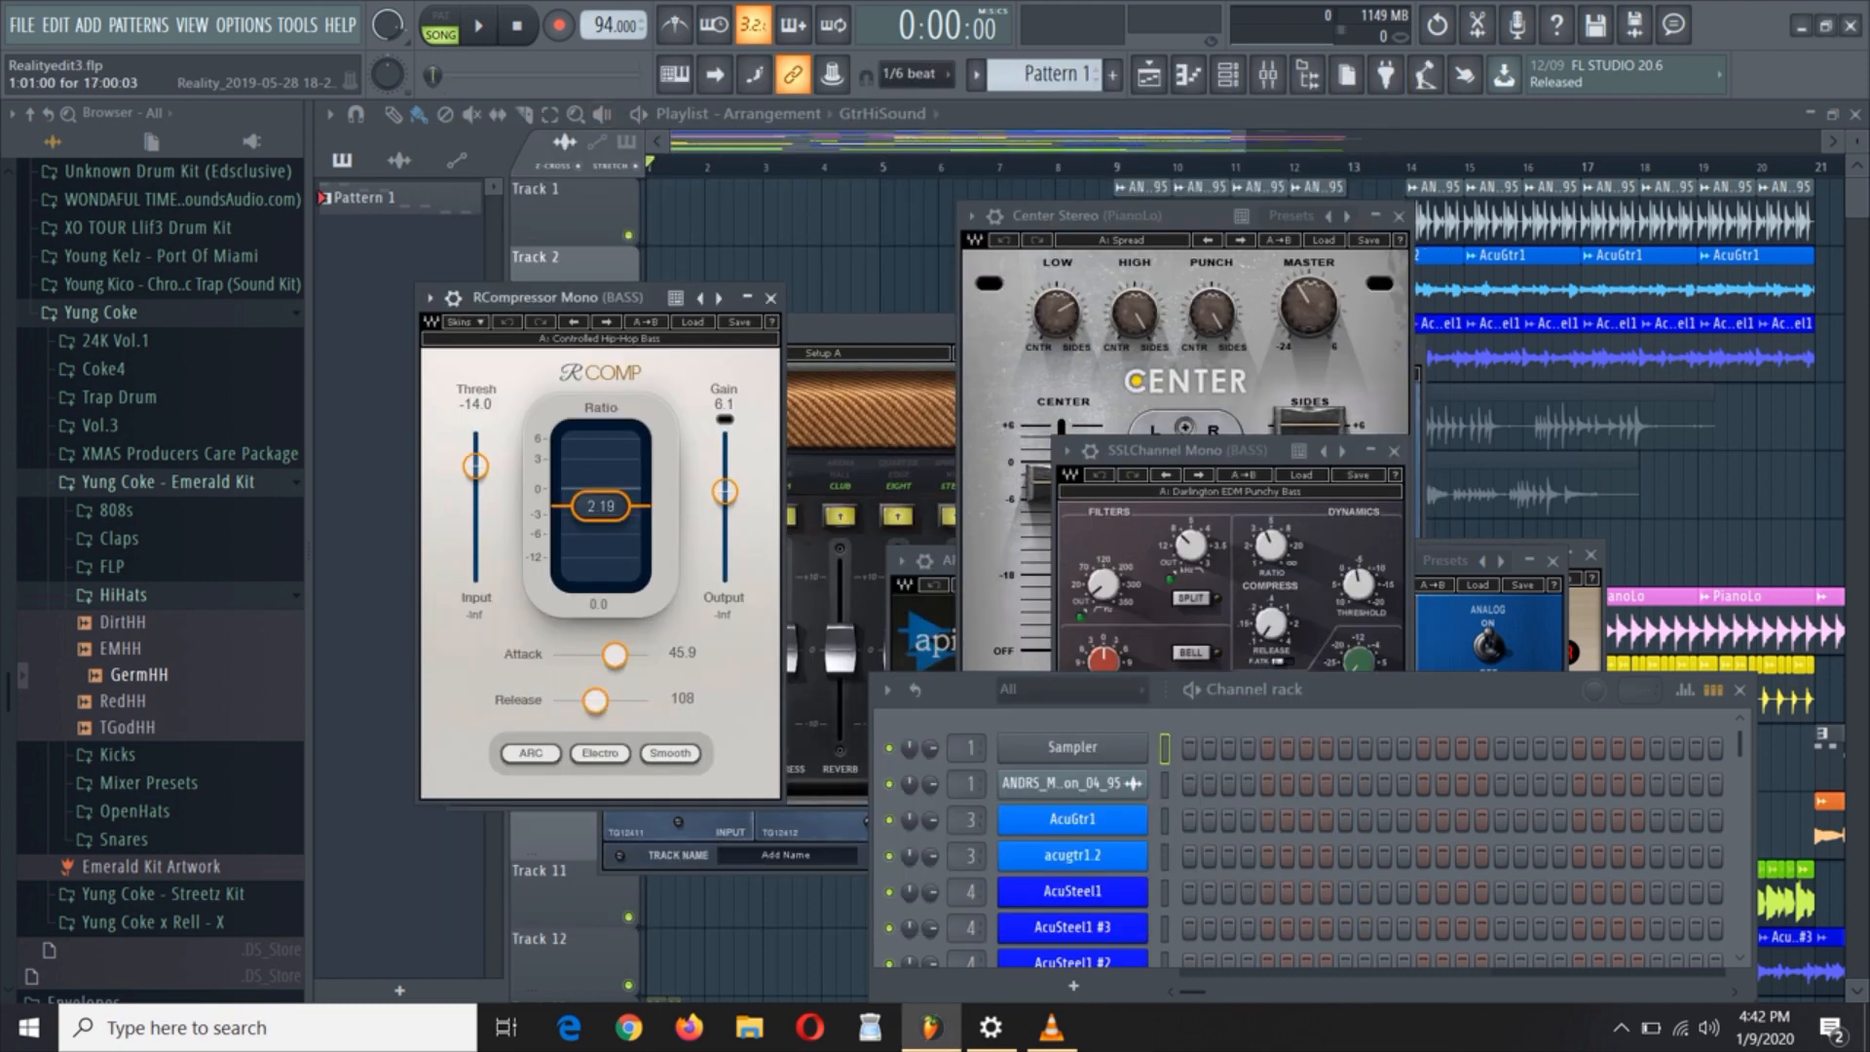
# Clear the plugin windows and play Realityedit3 briefly with the transport controls, ending stopped
pyautogui.click(479, 23)
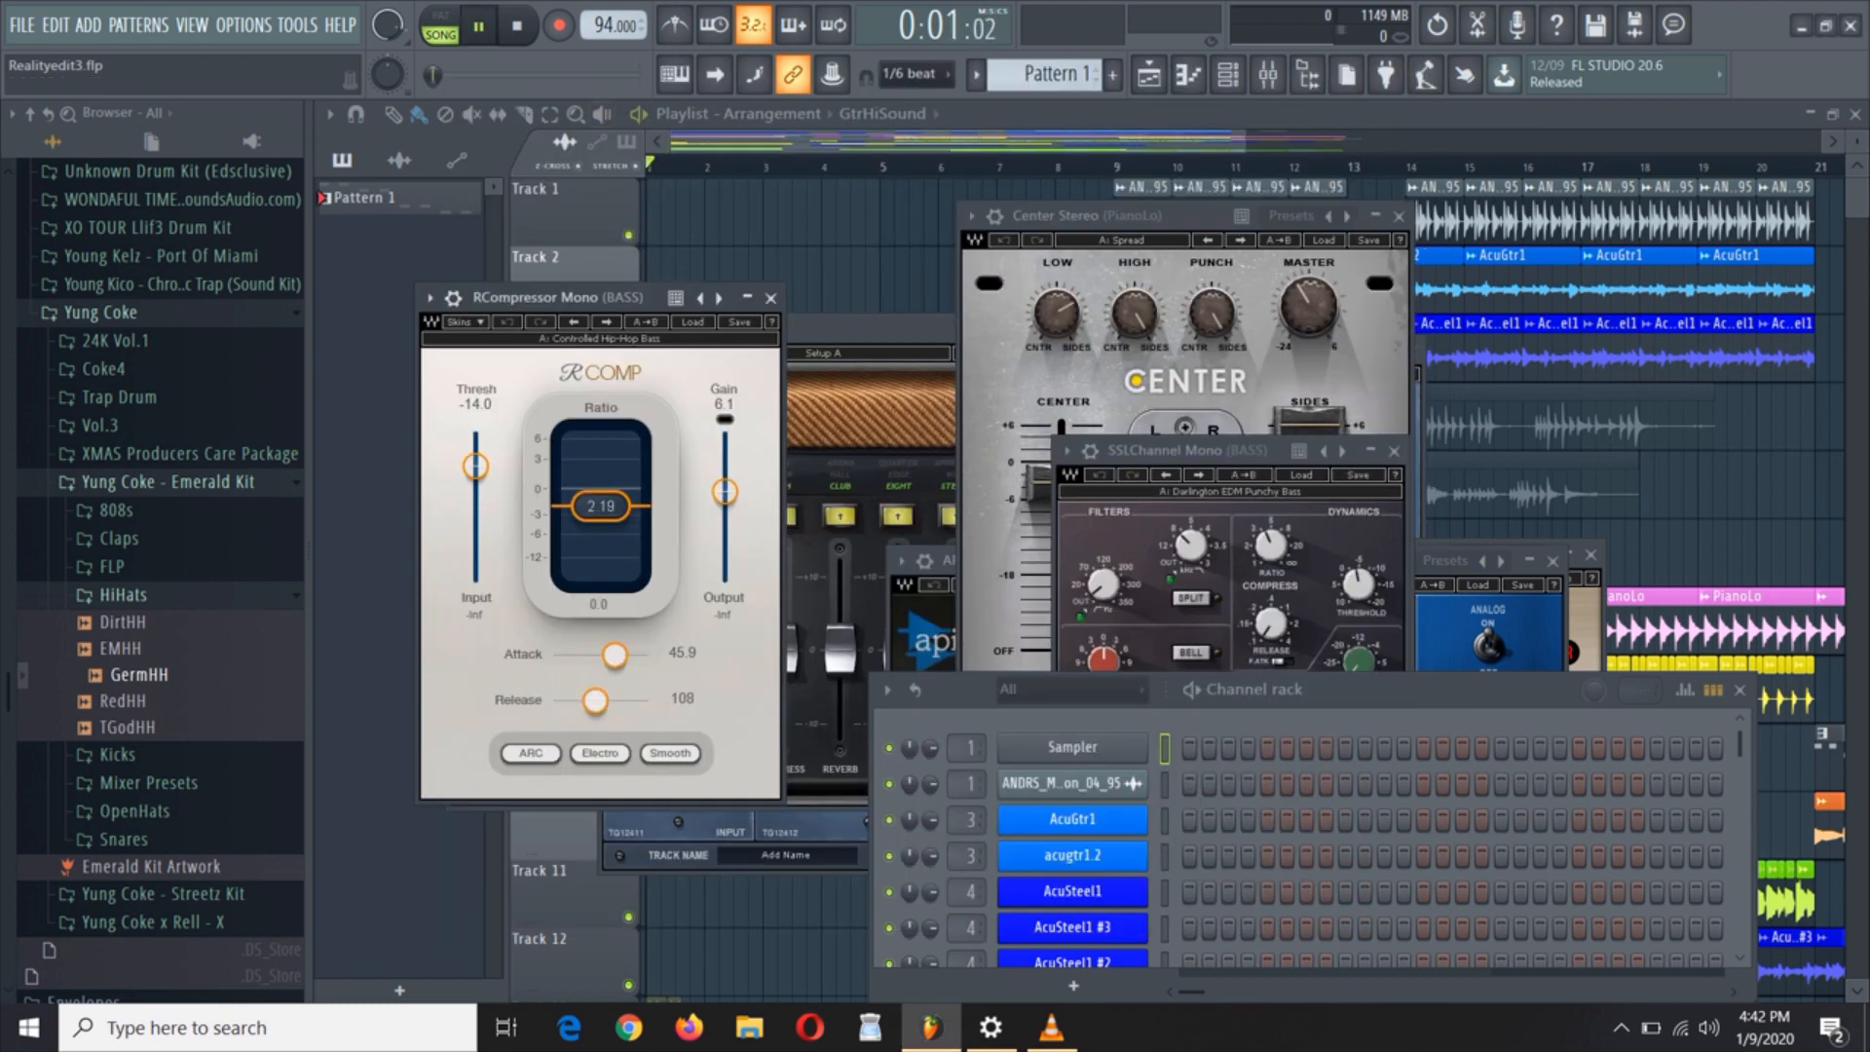
pyautogui.click(479, 24)
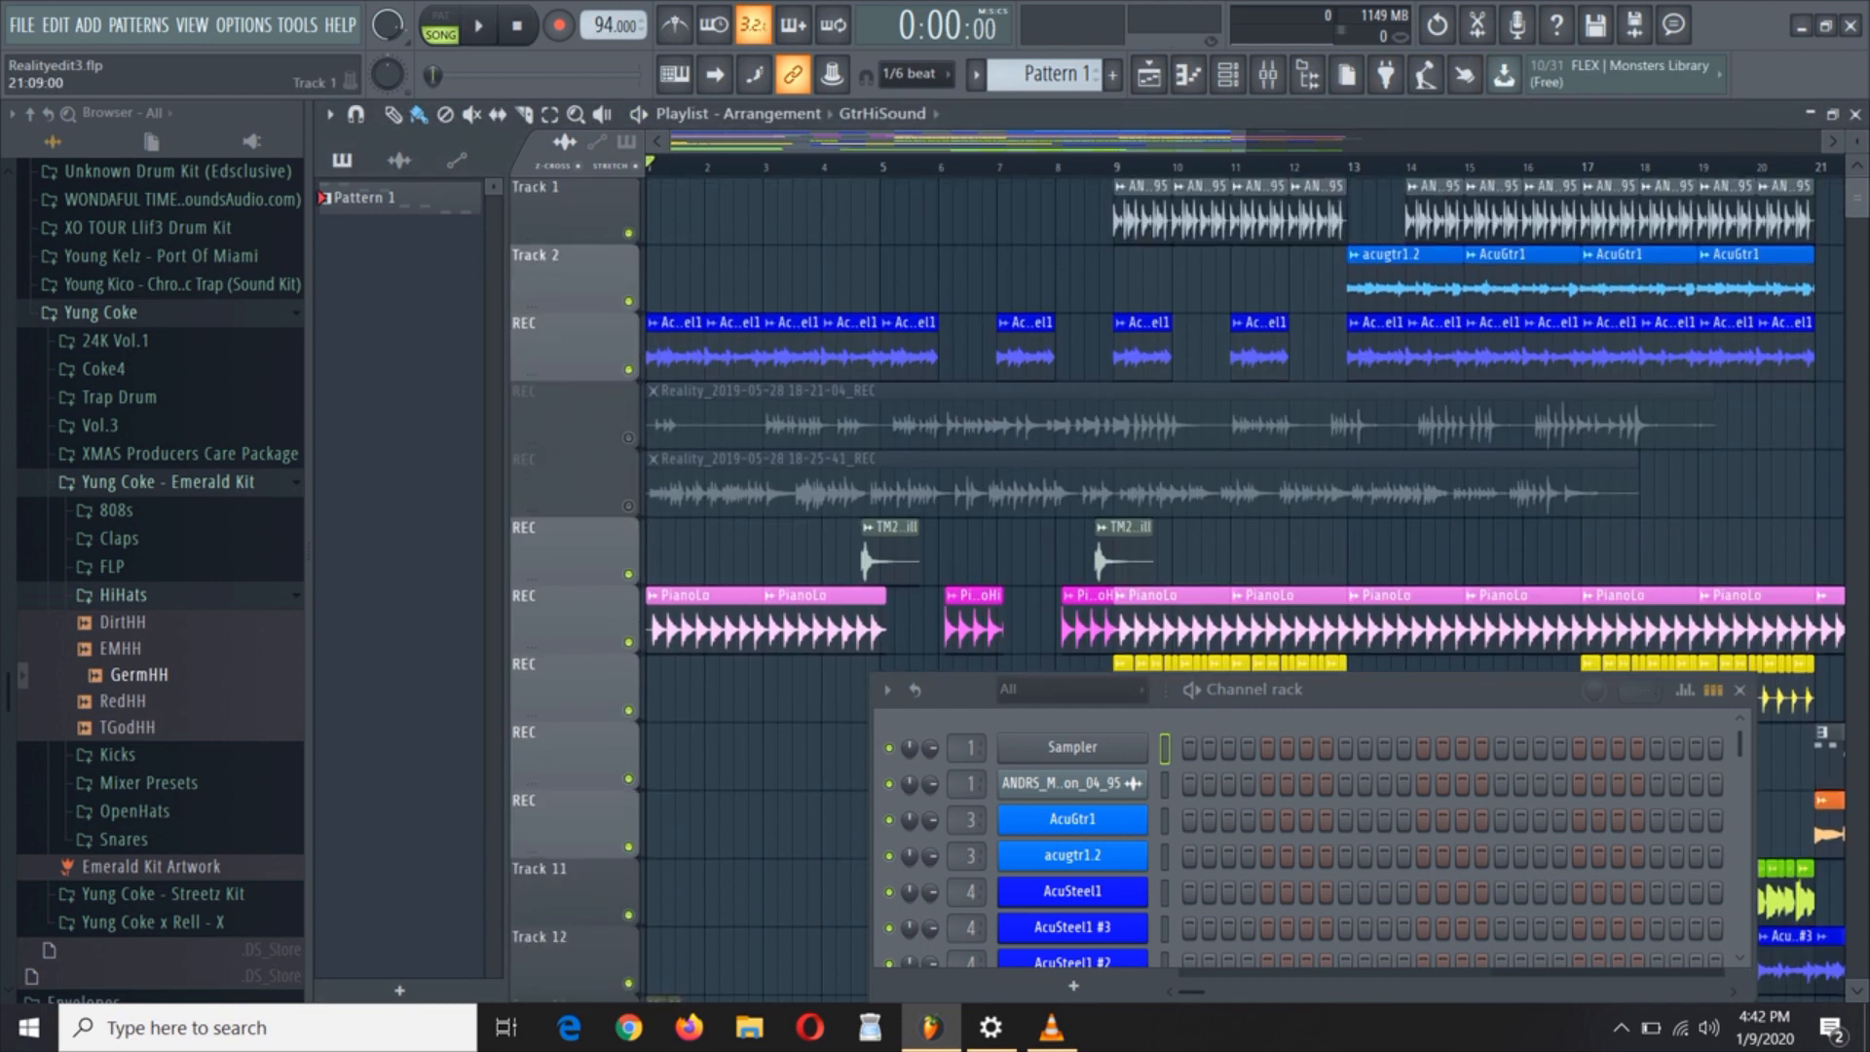
pyautogui.click(477, 25)
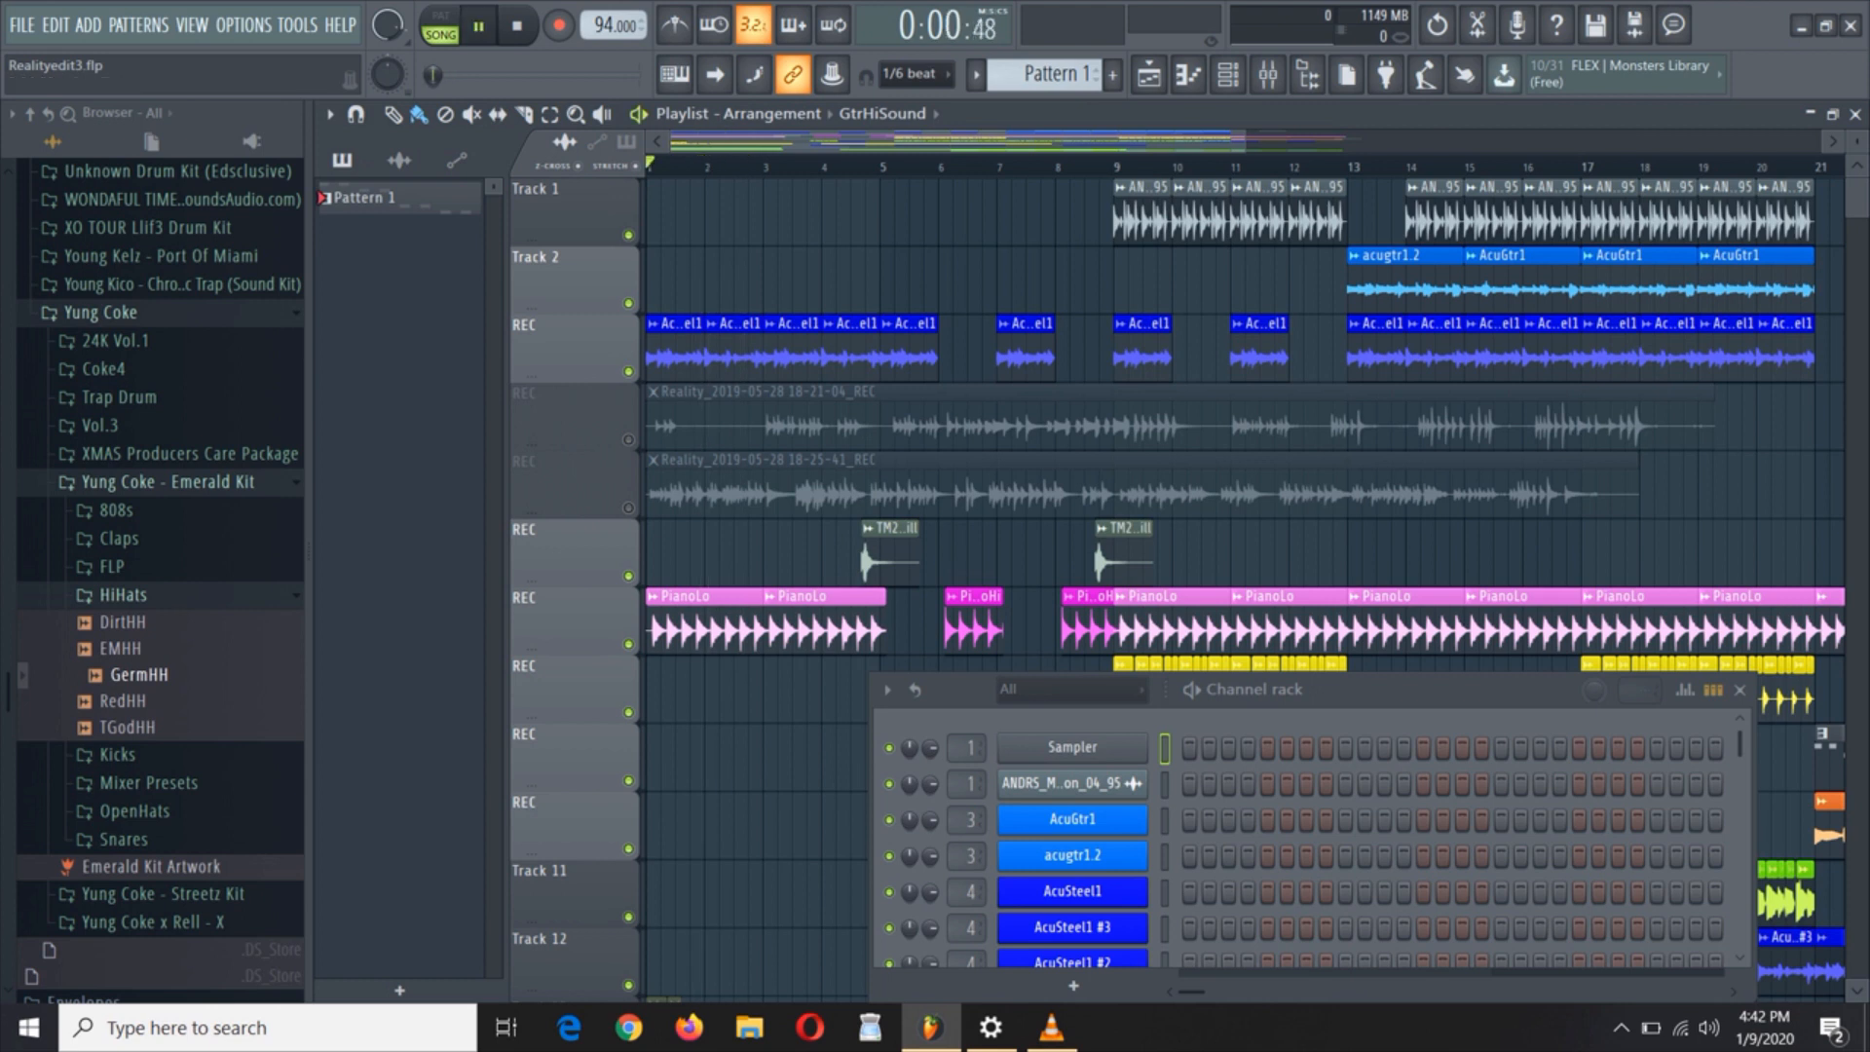
pyautogui.click(478, 25)
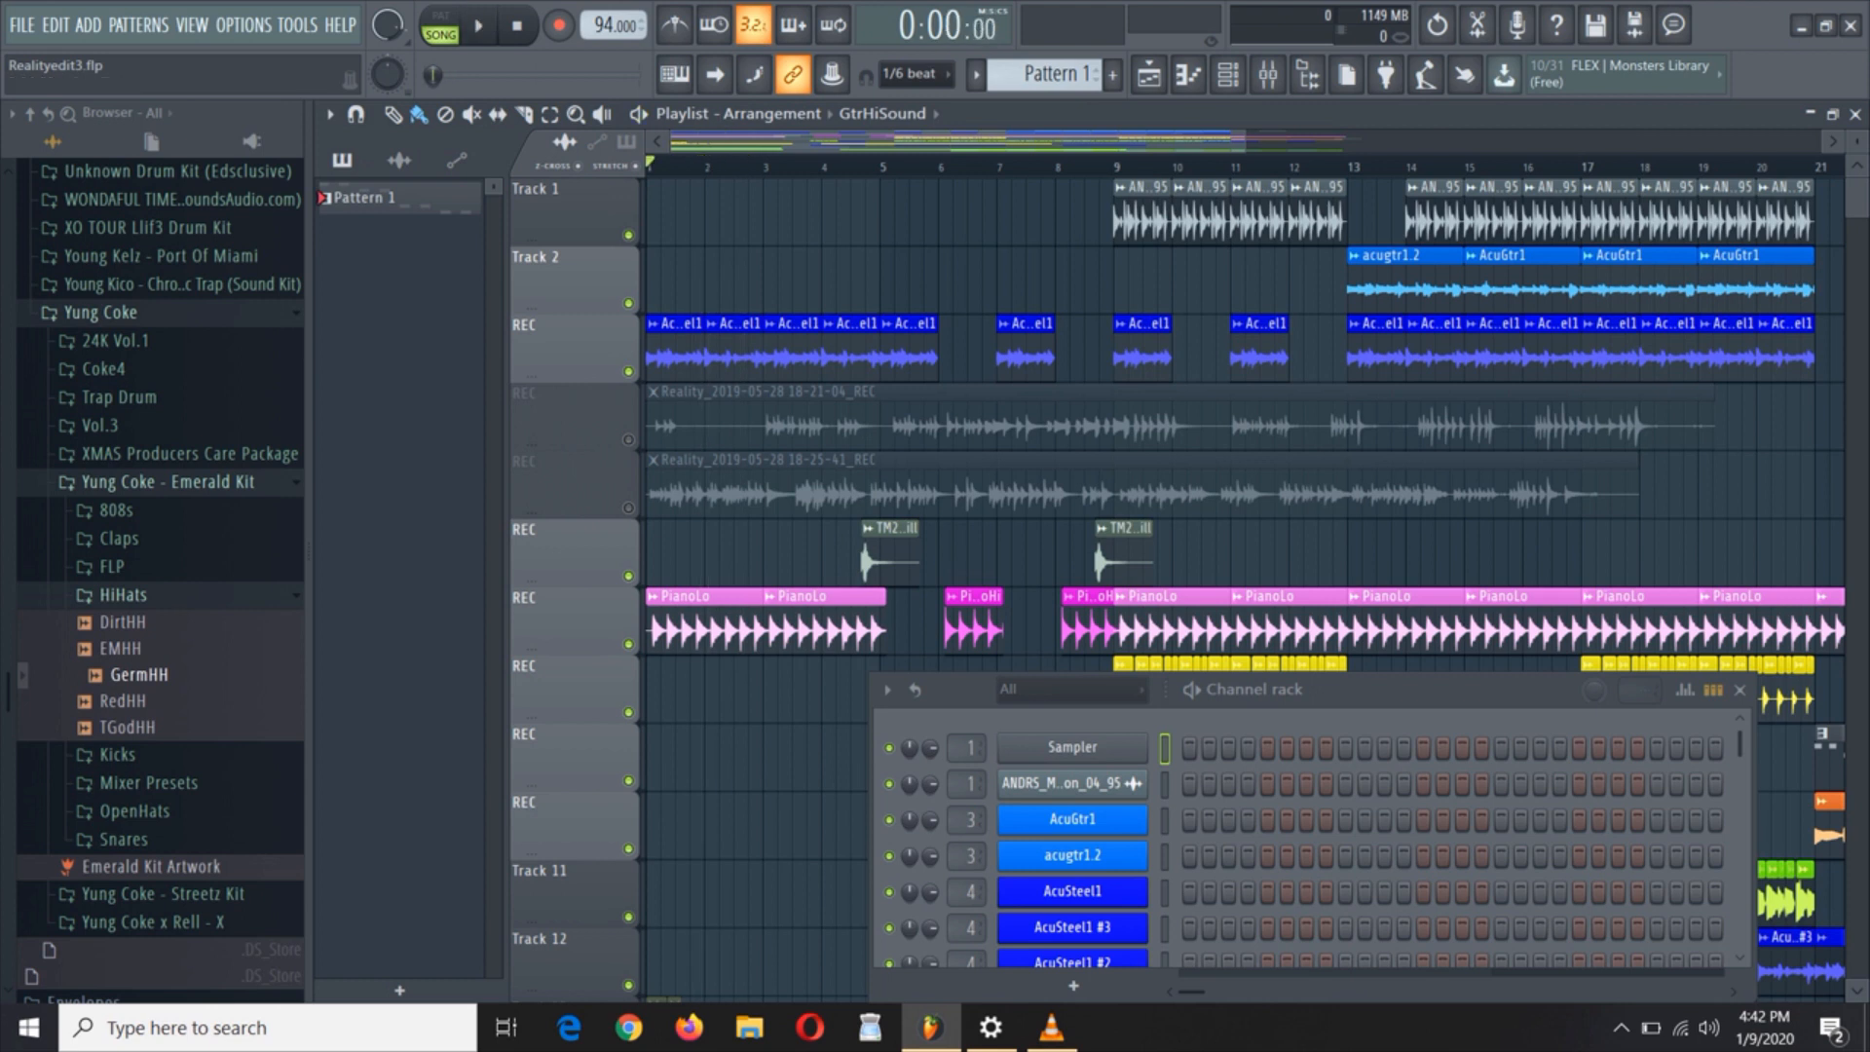
pyautogui.click(440, 27)
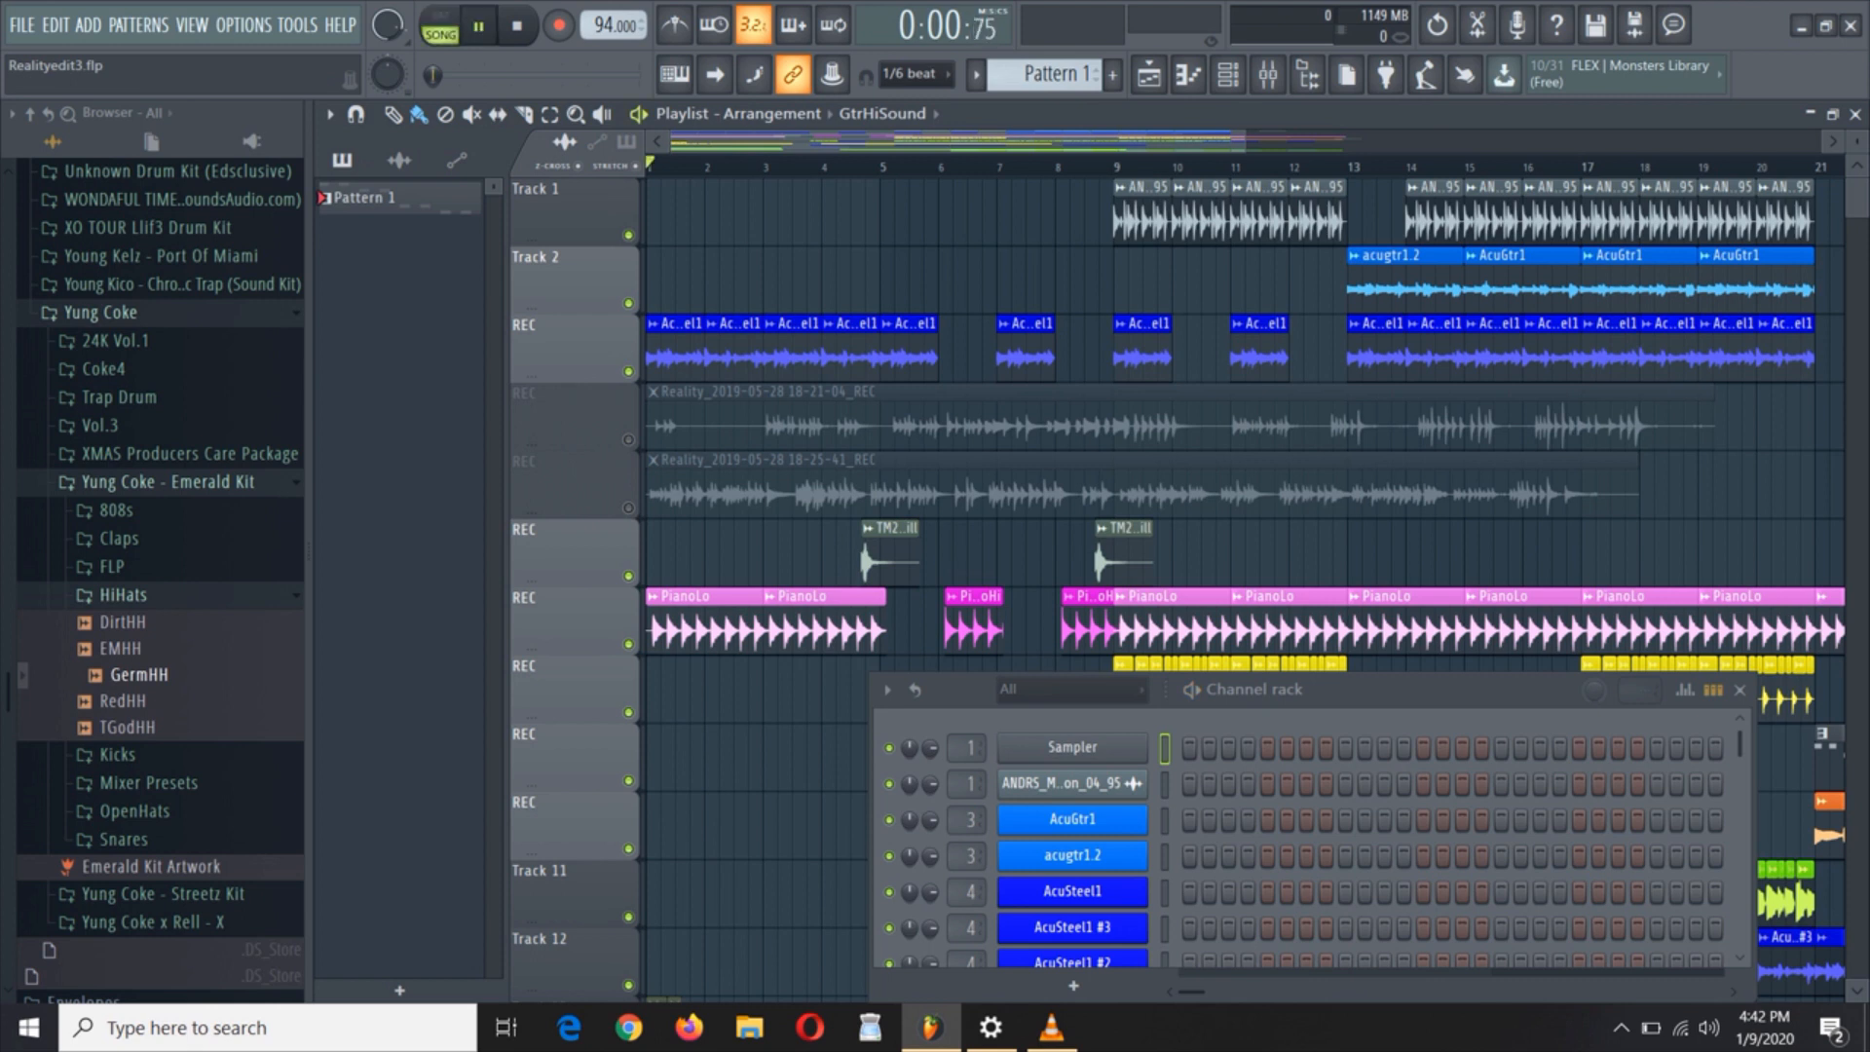
pyautogui.click(1265, 74)
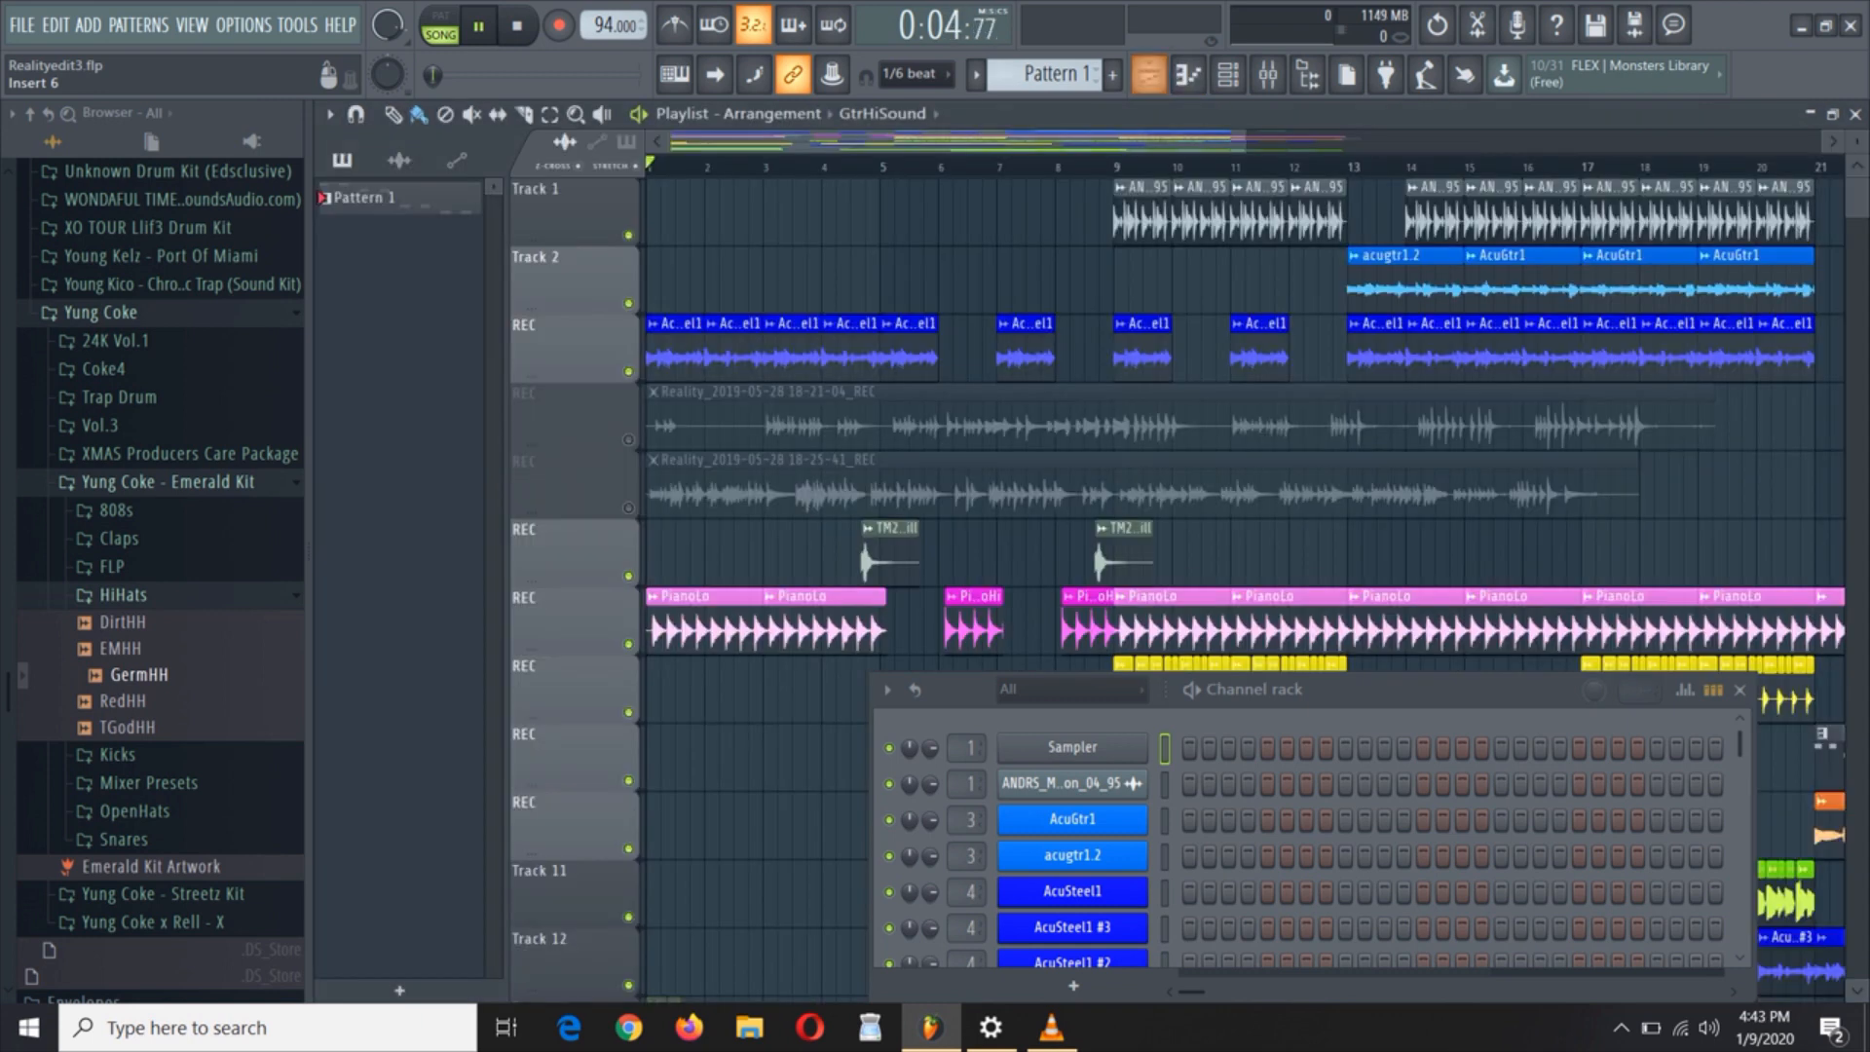
pyautogui.click(477, 25)
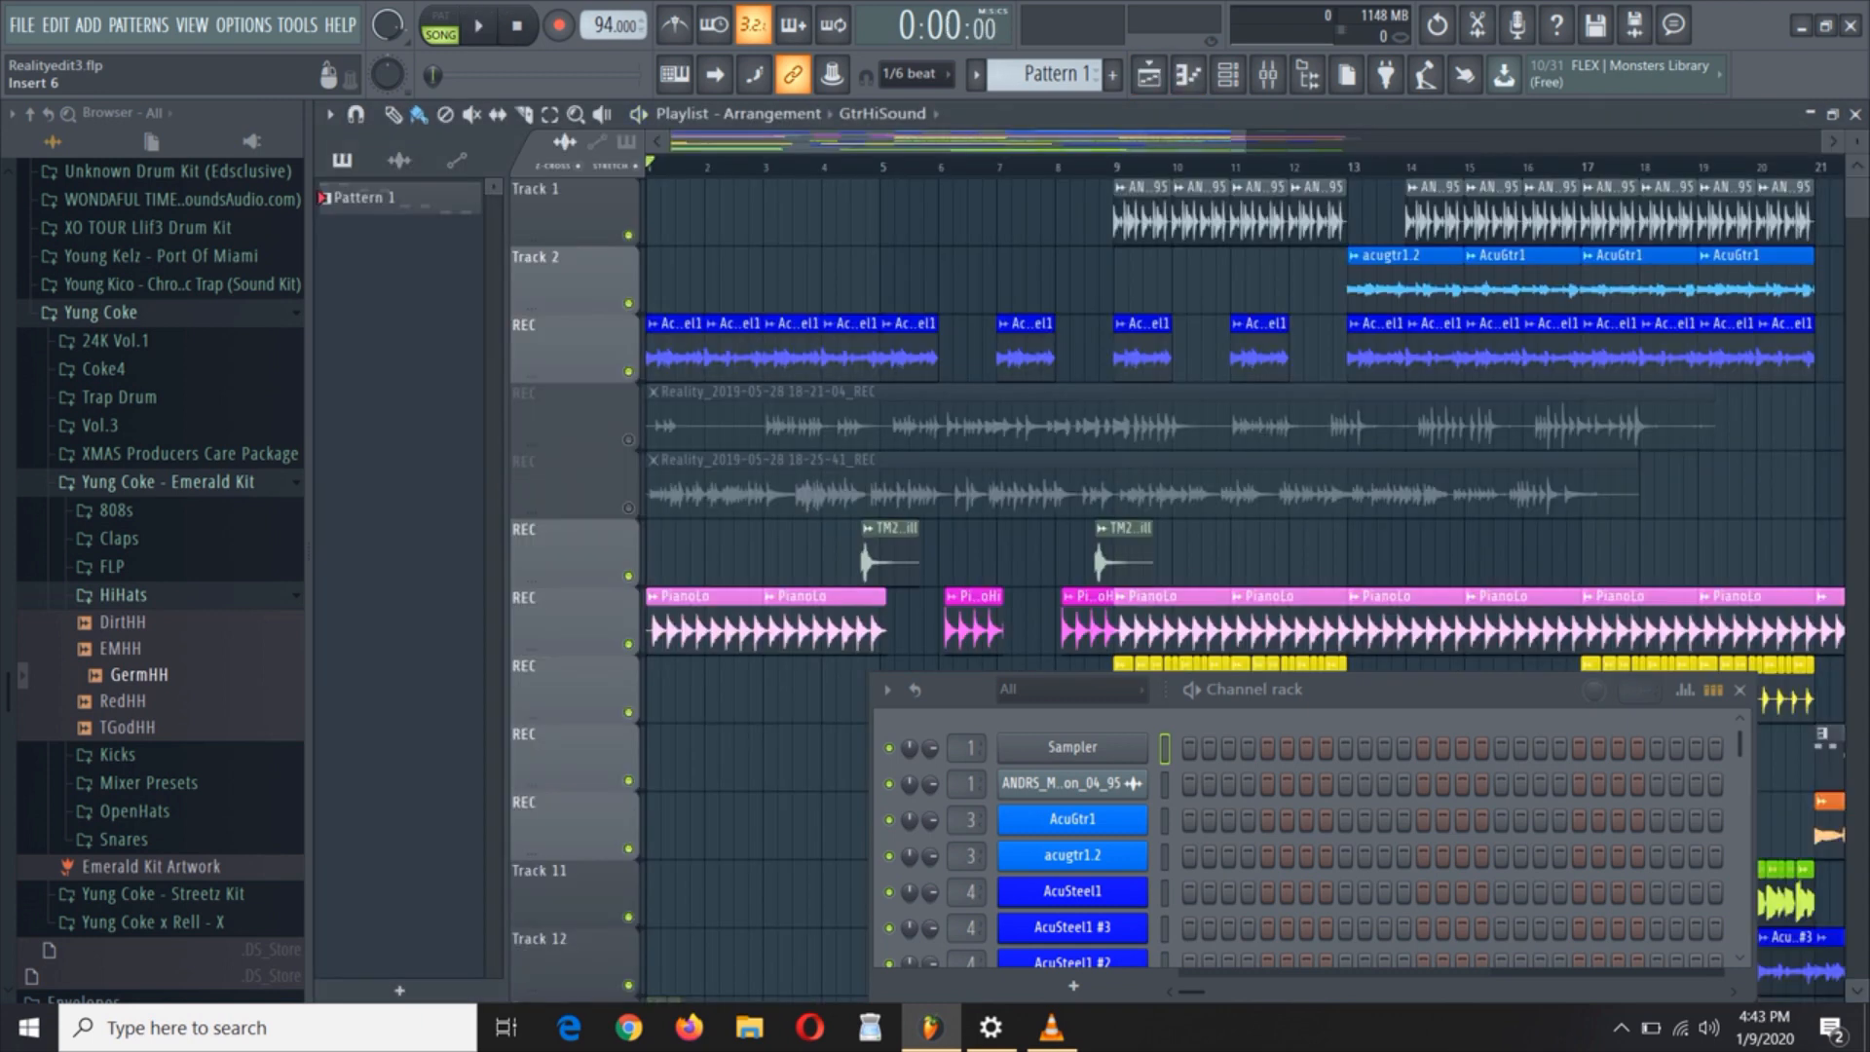